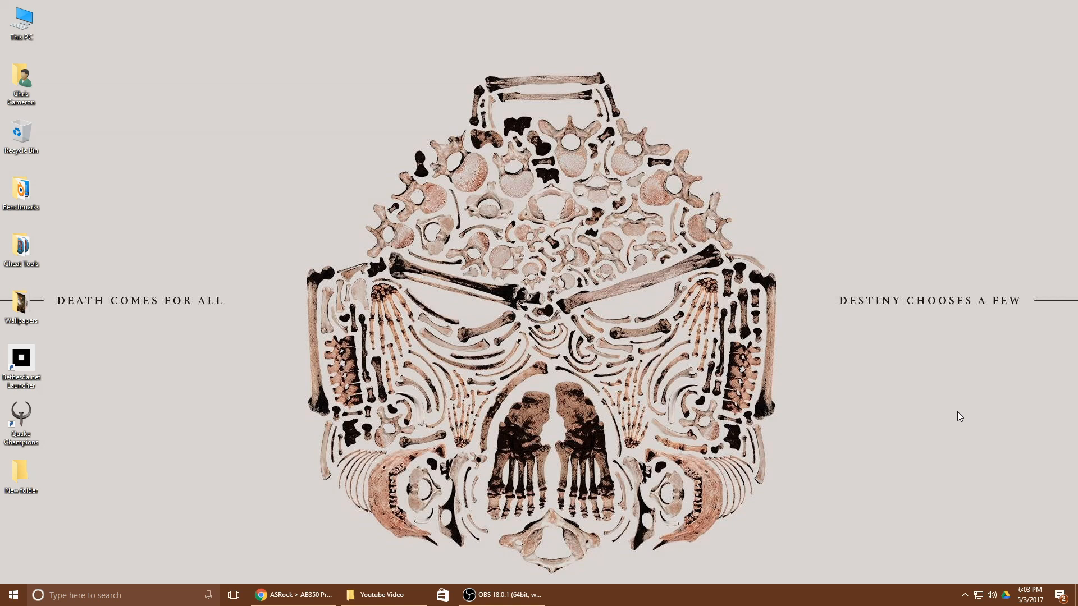
mouse_move(936, 414)
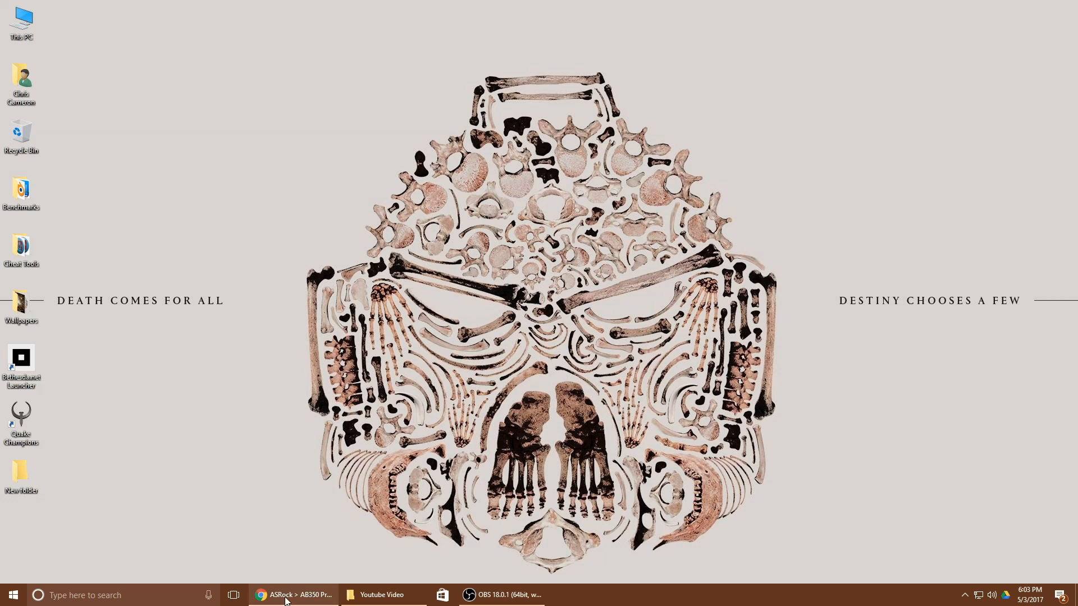
Step: Restore Chrome from the taskbar and scroll the 'asrock b350 2.20 bios' results
click(294, 595)
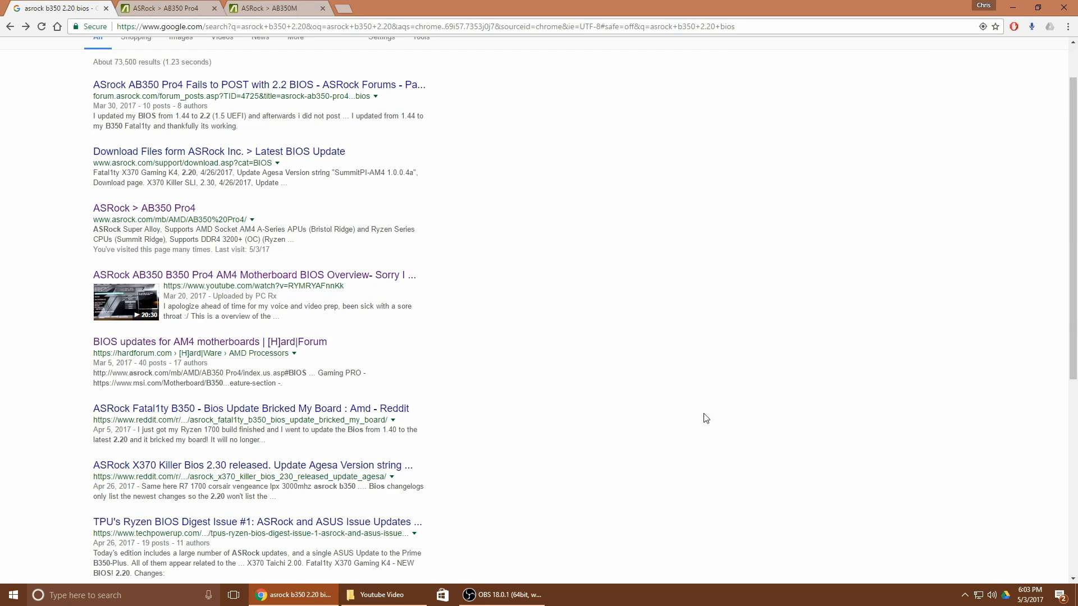
scroll(up, 3)
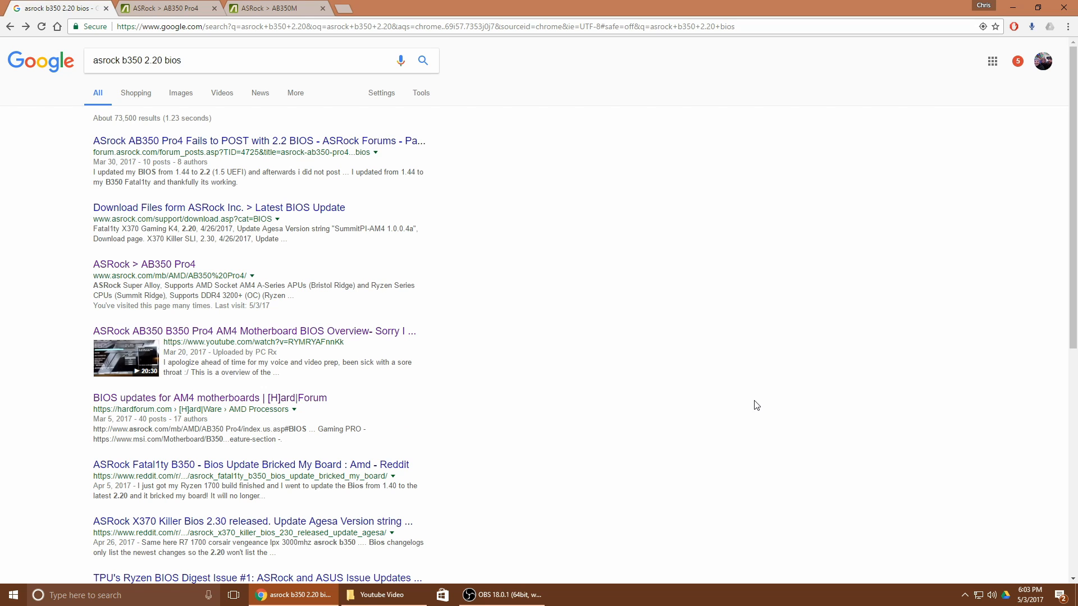
mouse_move(74, 8)
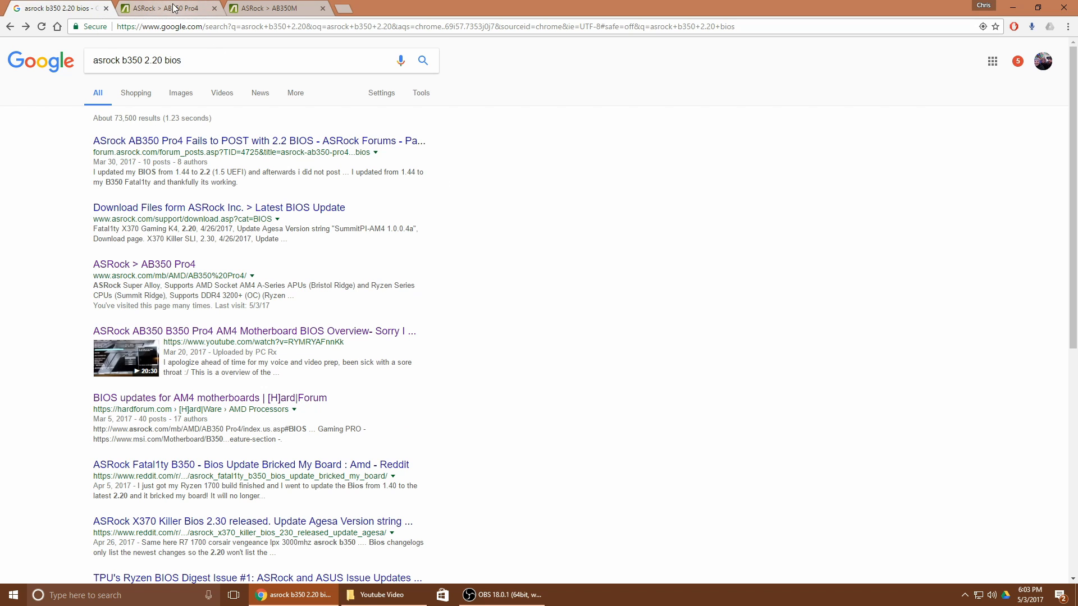
Step: Switch to the AB350M tab and scroll to its BIOS table showing version 2.00 dated 3/30/2017
click(269, 7)
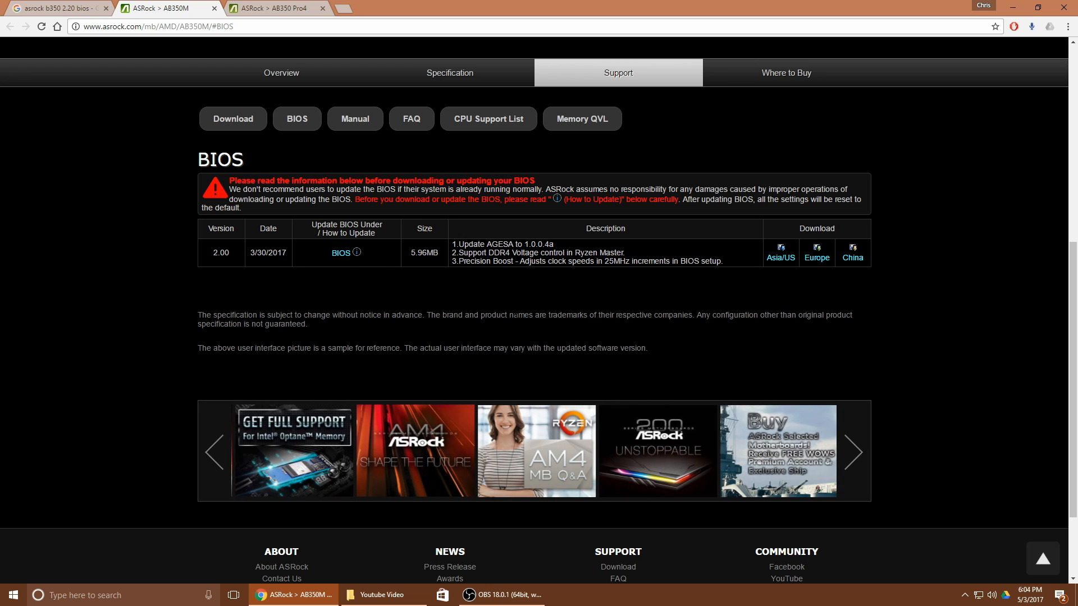
scroll(up, 3)
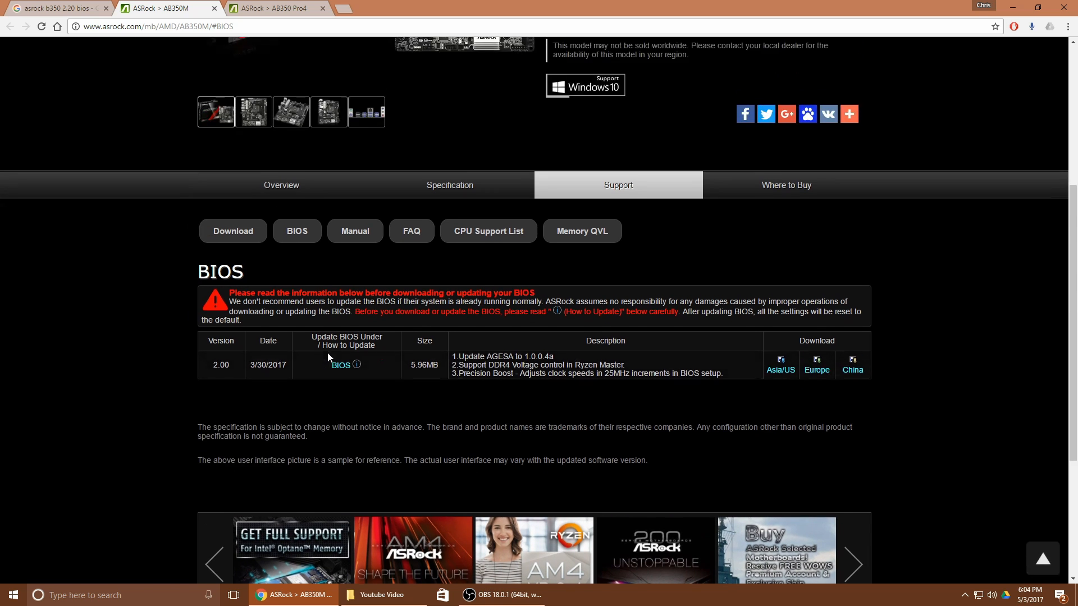
scroll(down, 3)
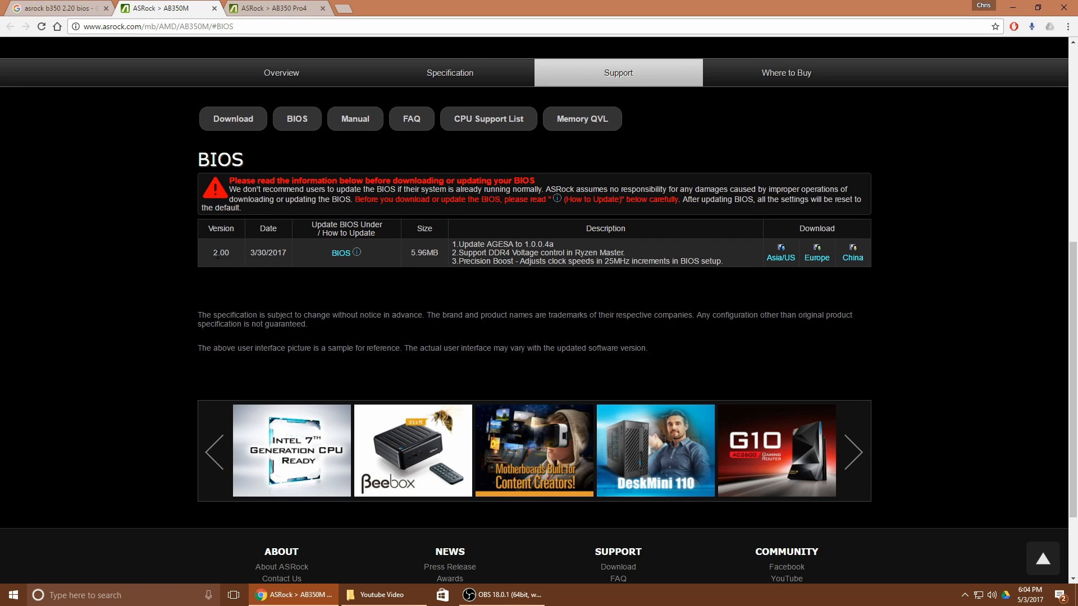
scroll(up, 3)
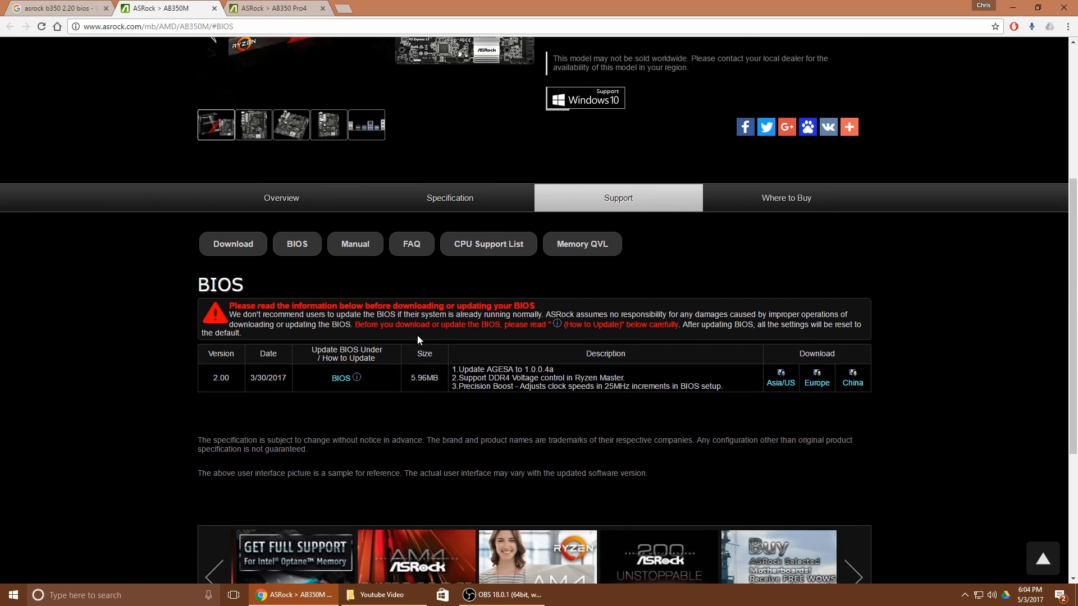
scroll(up, 3)
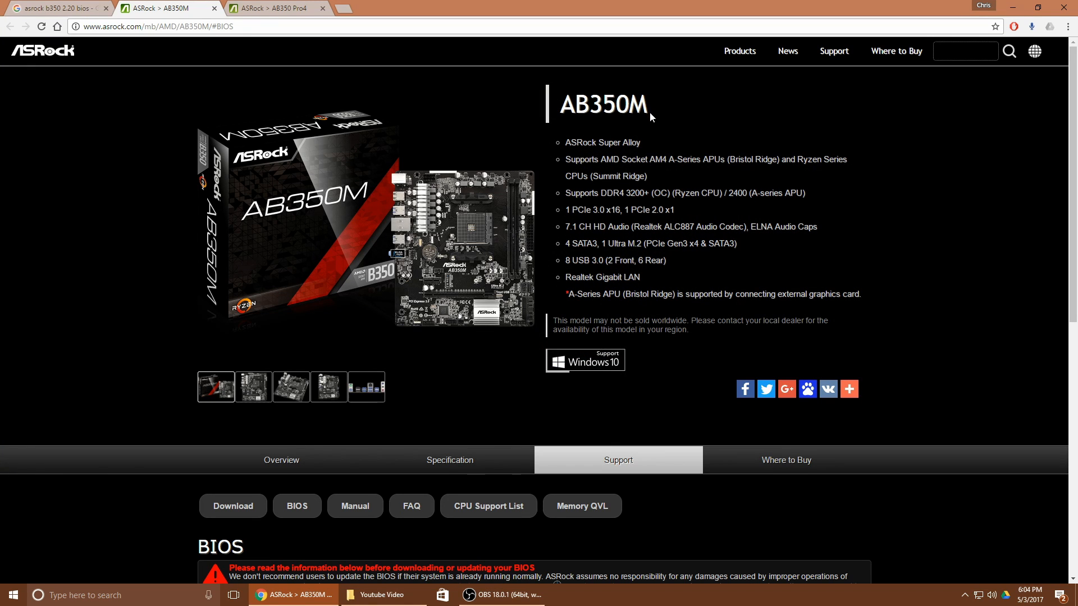
scroll(down, 3)
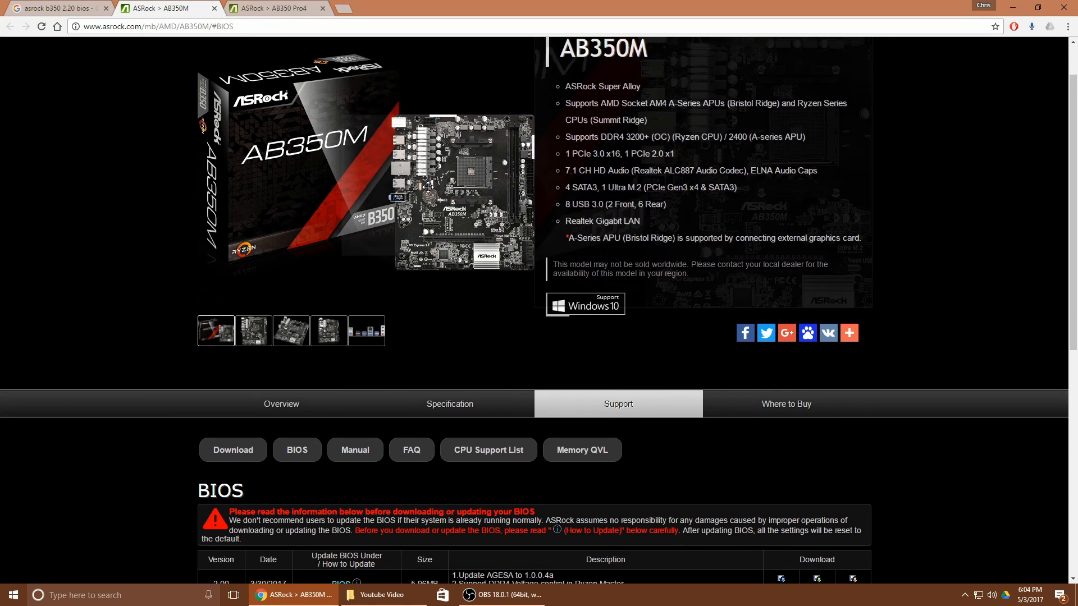
mouse_move(694, 302)
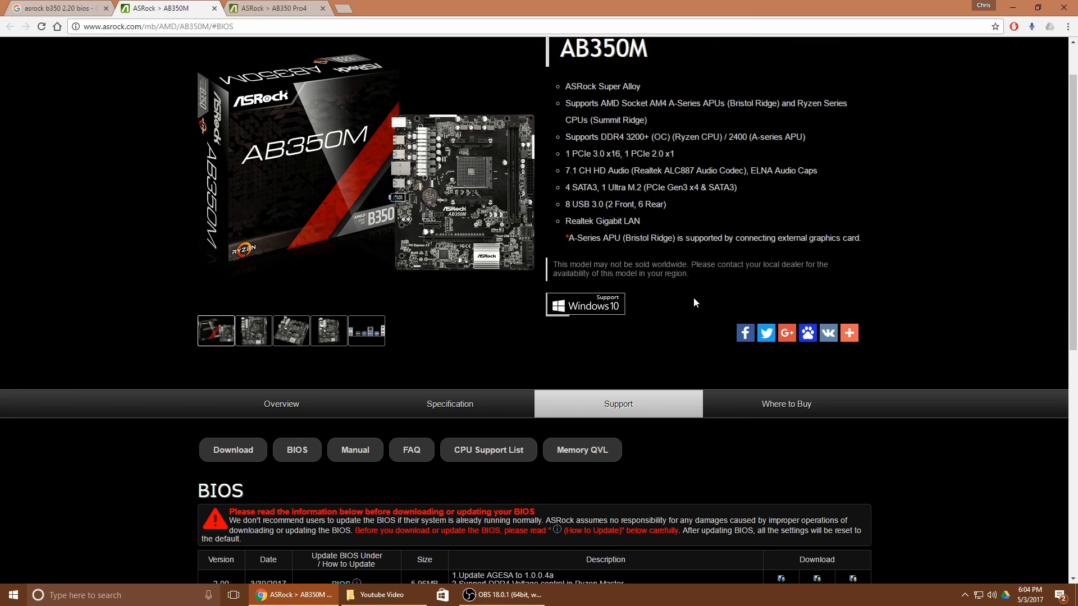
scroll(down, 3)
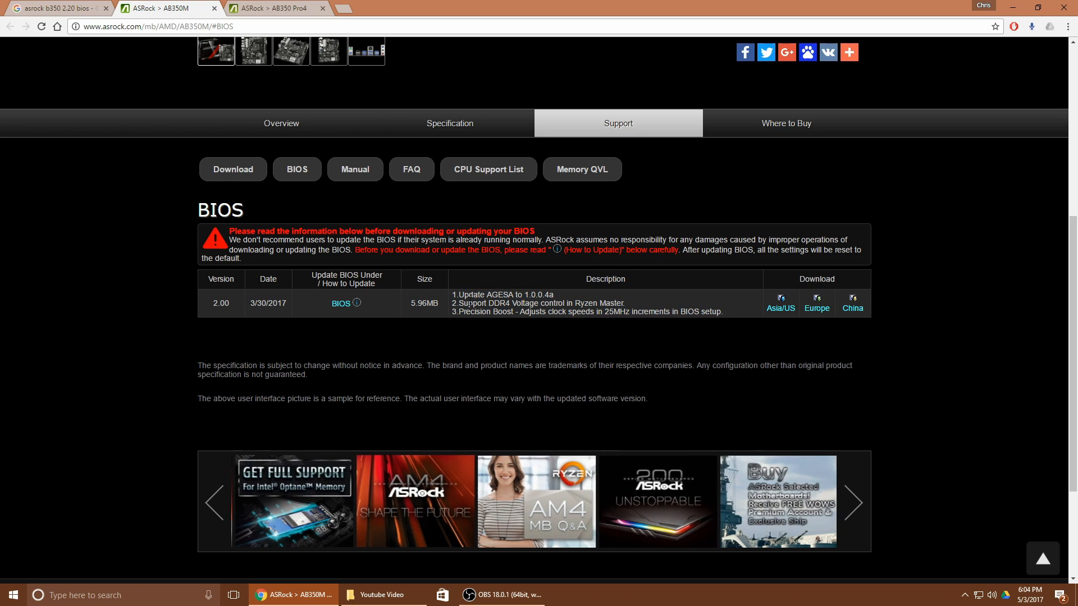
click(279, 8)
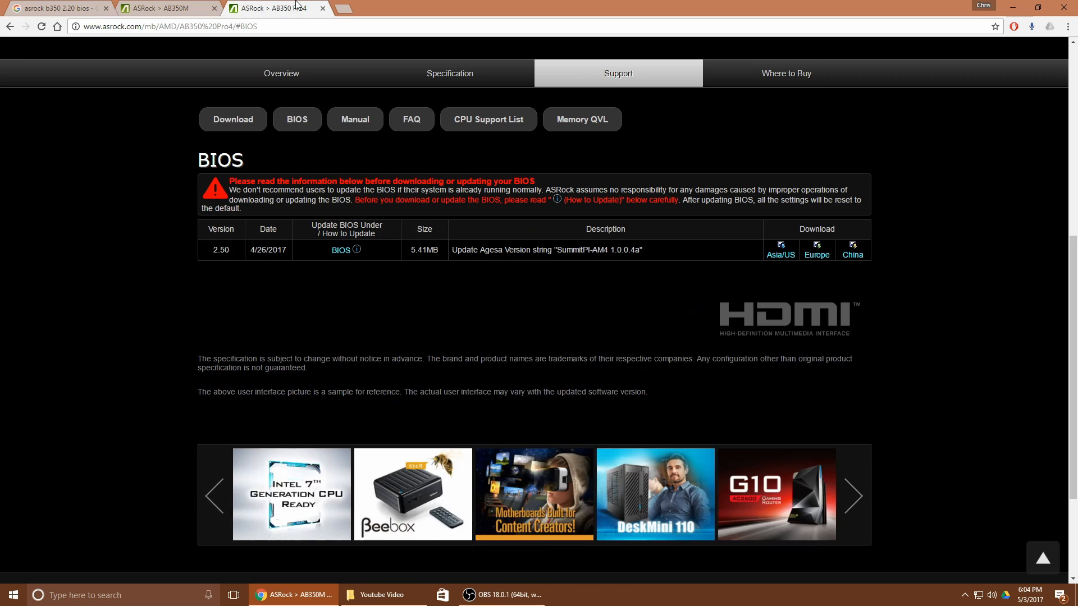
scroll(up, 3)
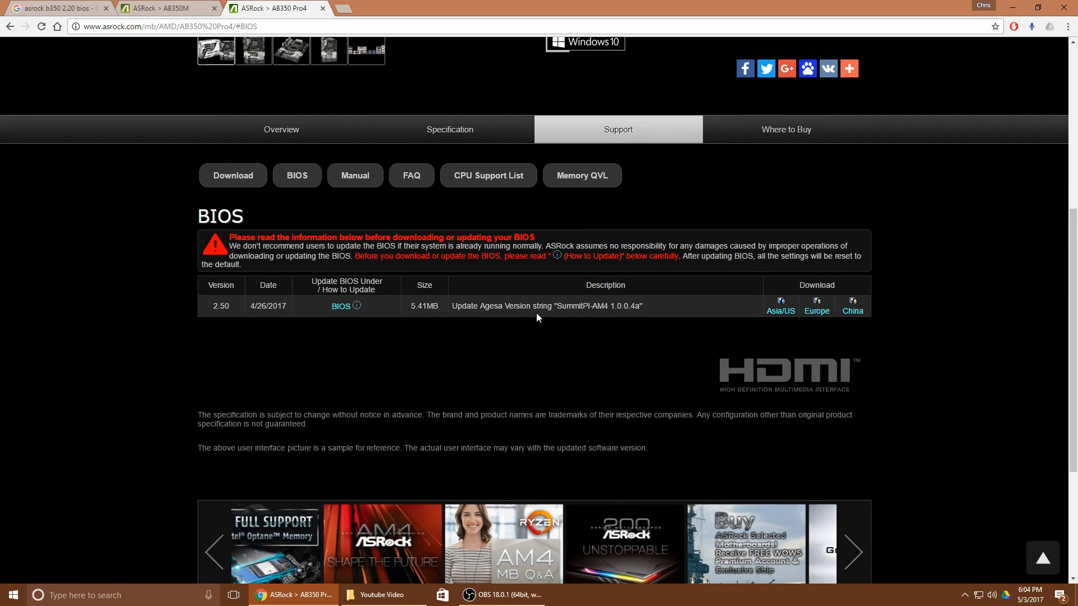
click(165, 8)
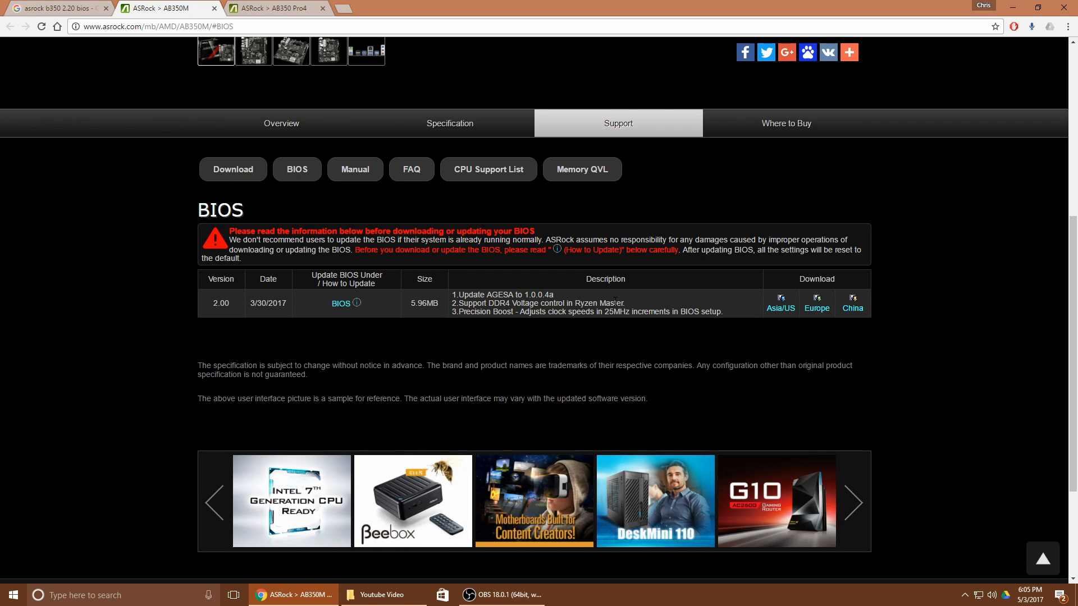
Step: In a new tab, search 'ryzen m' and go to AMD's Ryzen Master utility page
click(852, 503)
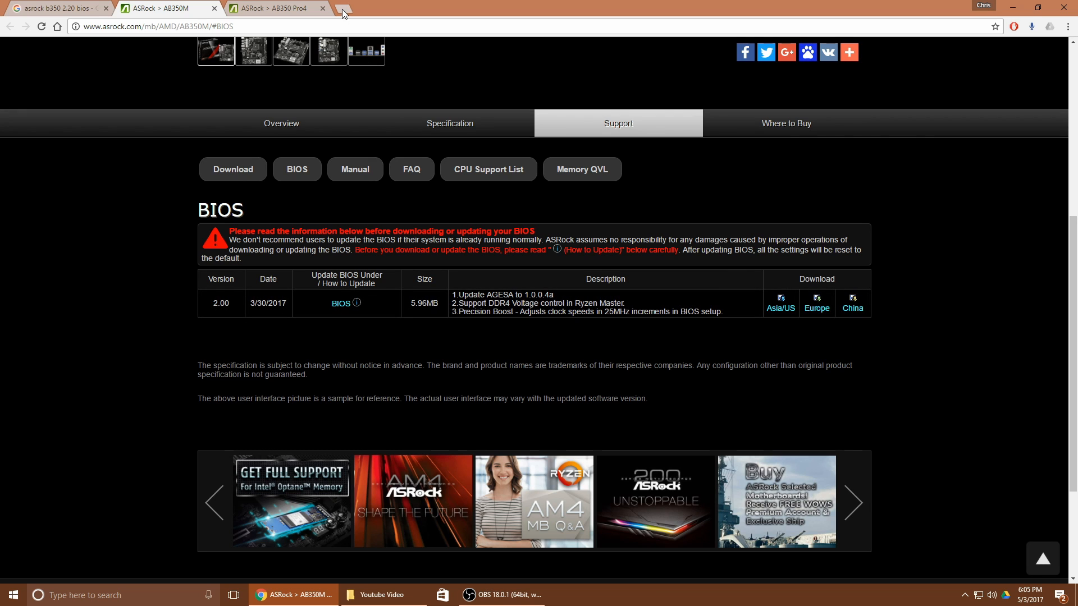
click(342, 8)
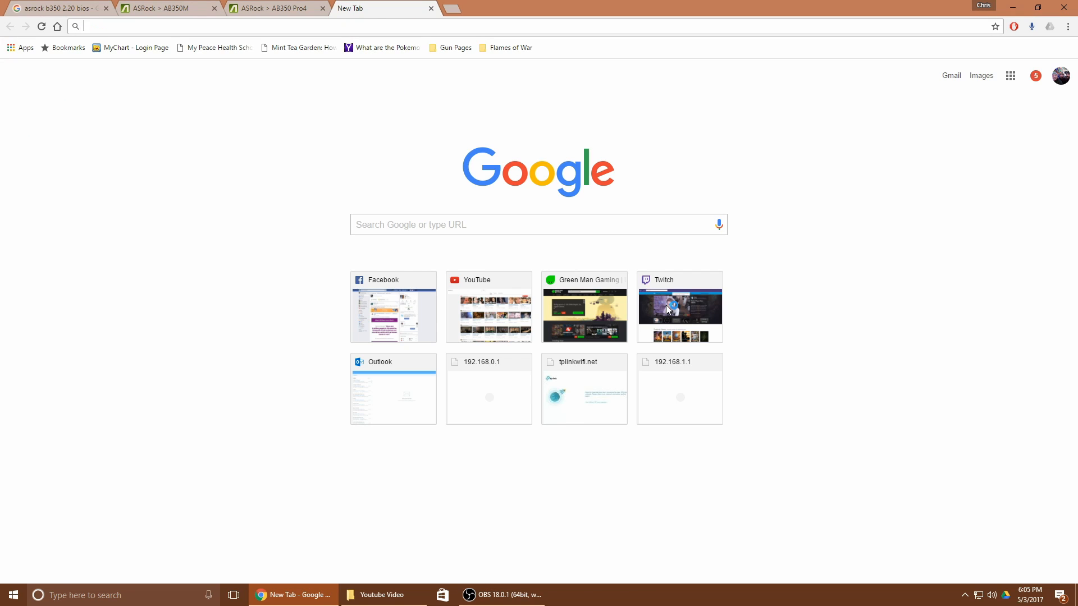
text(ryzen master)
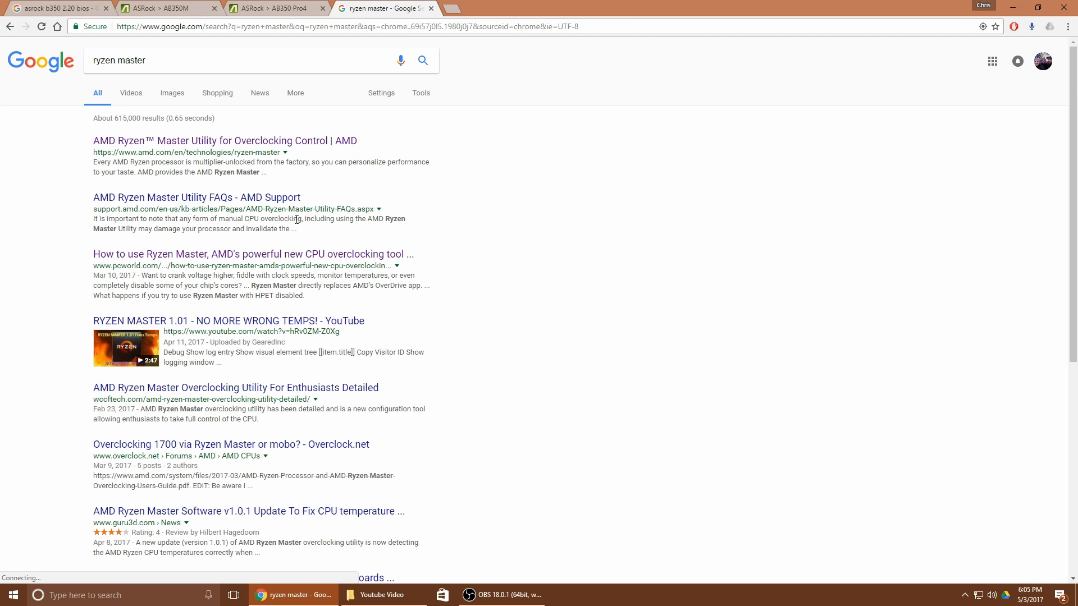
click(224, 142)
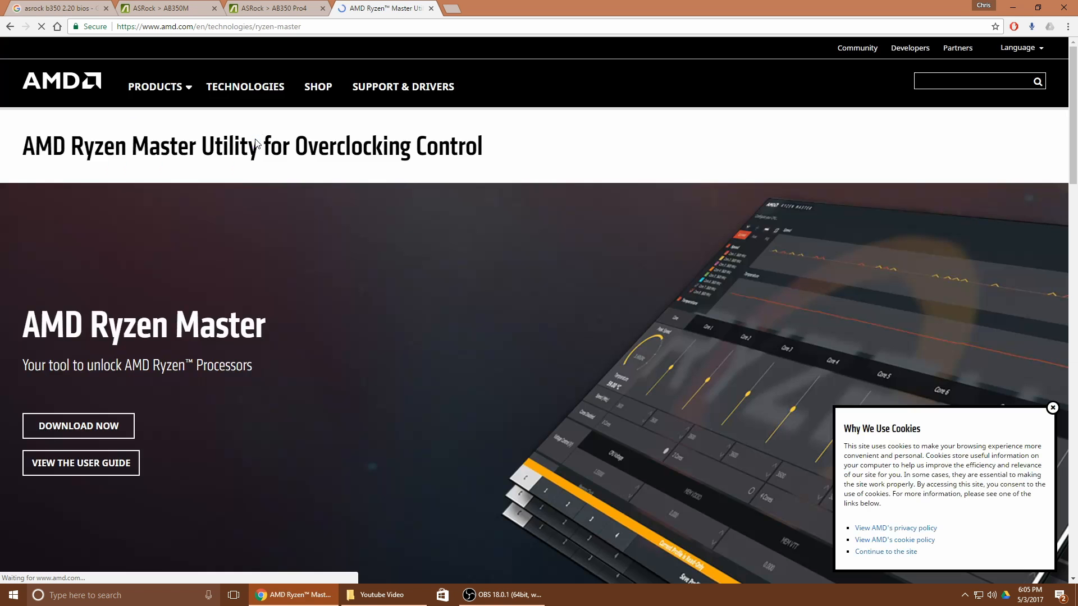
mouse_move(624, 405)
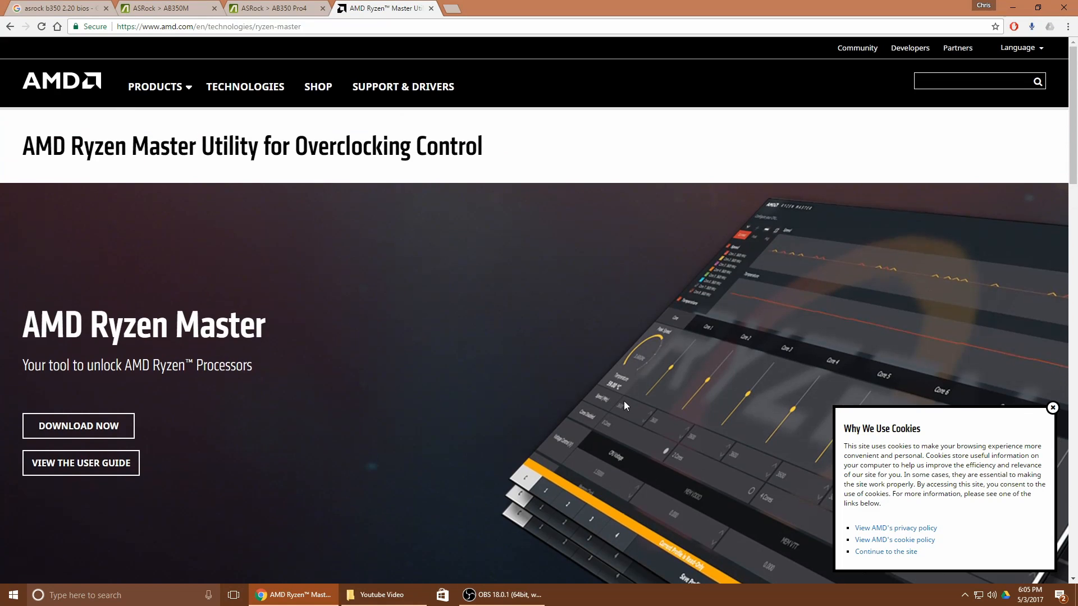
scroll(down, 3)
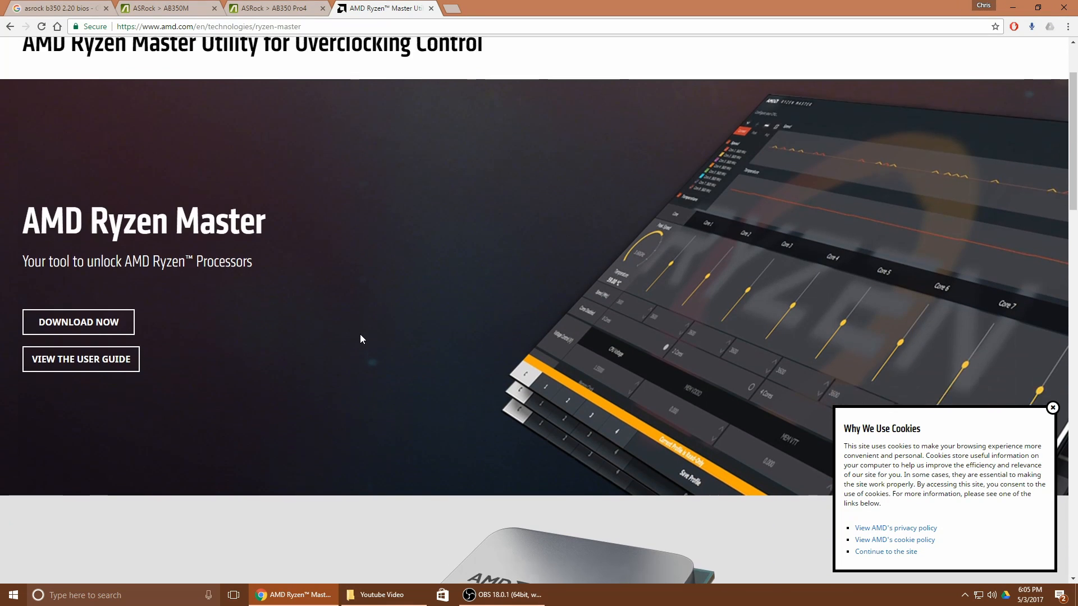
click(1051, 407)
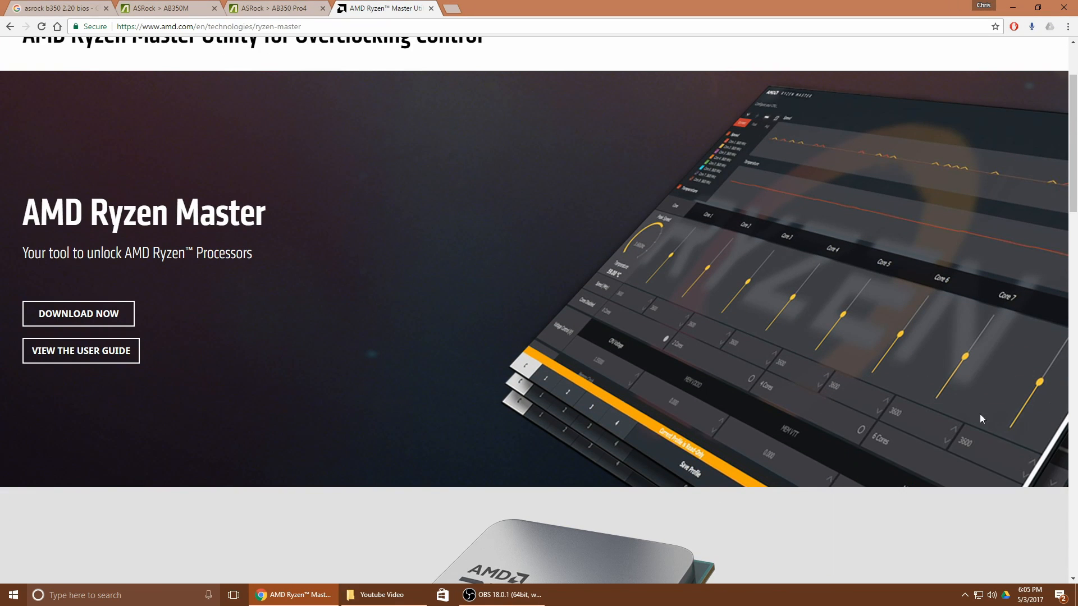
scroll(down, 3)
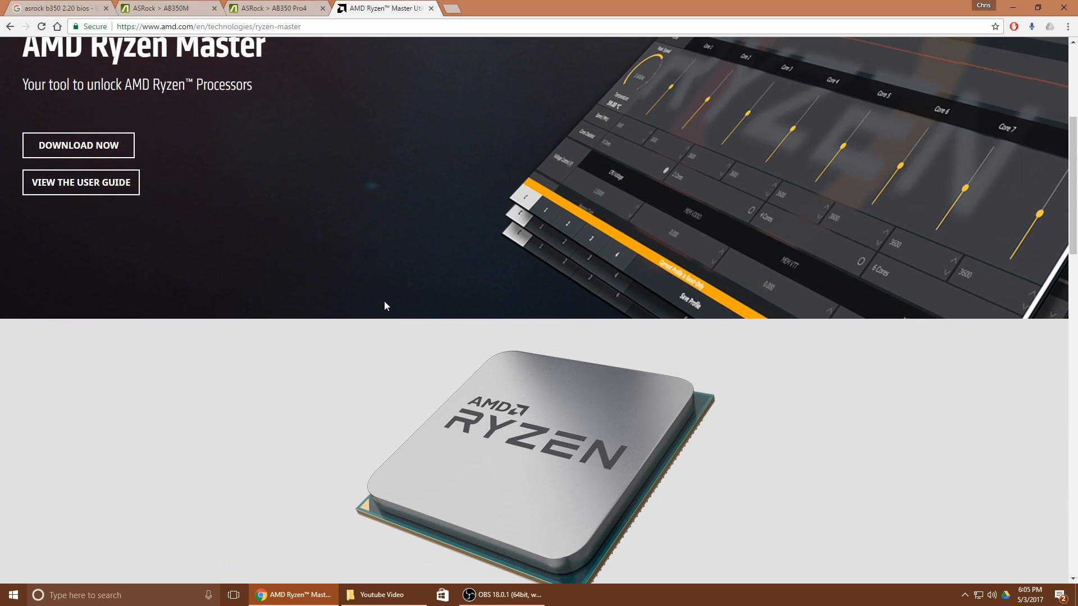
scroll(down, 3)
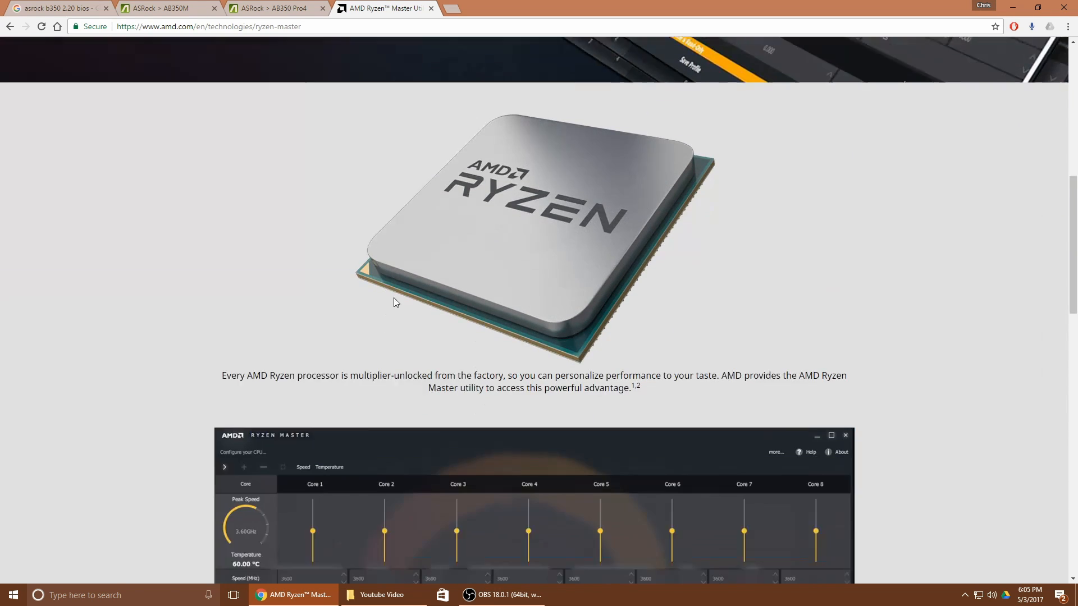
scroll(down, 3)
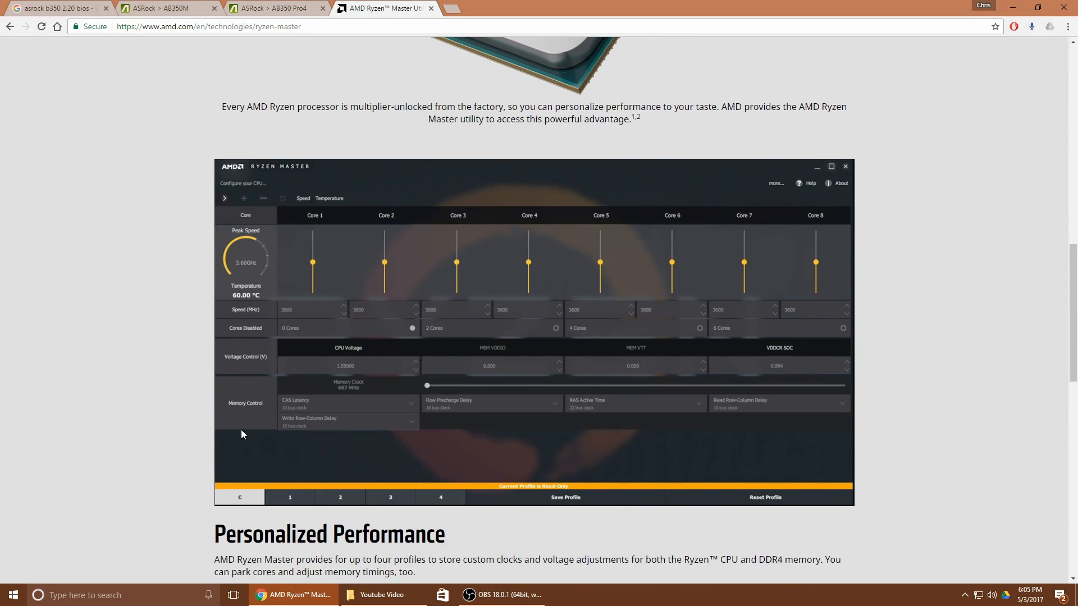
mouse_move(327, 364)
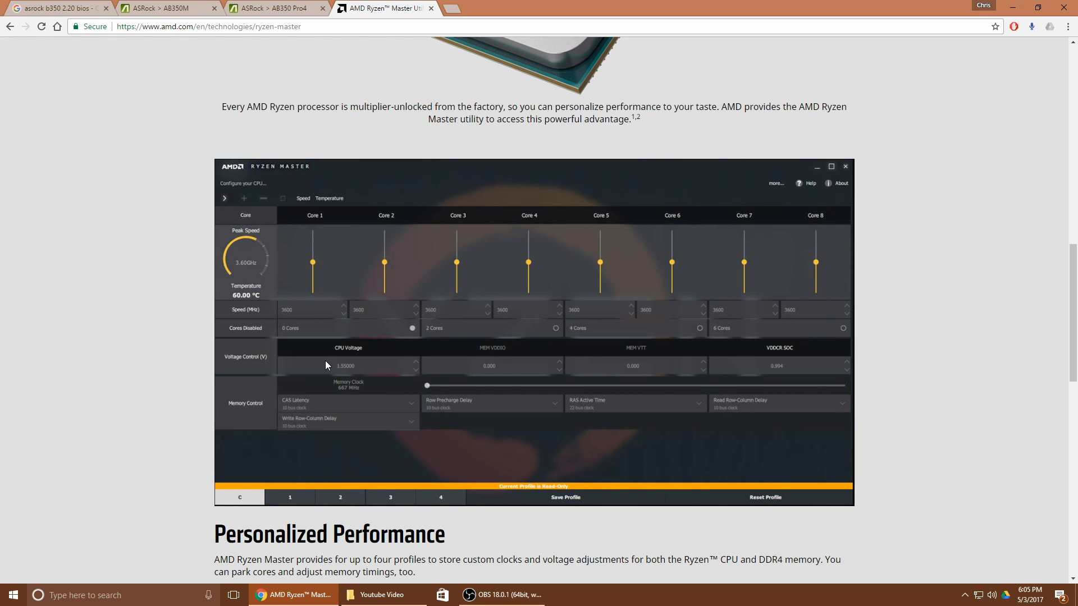
scroll(down, 3)
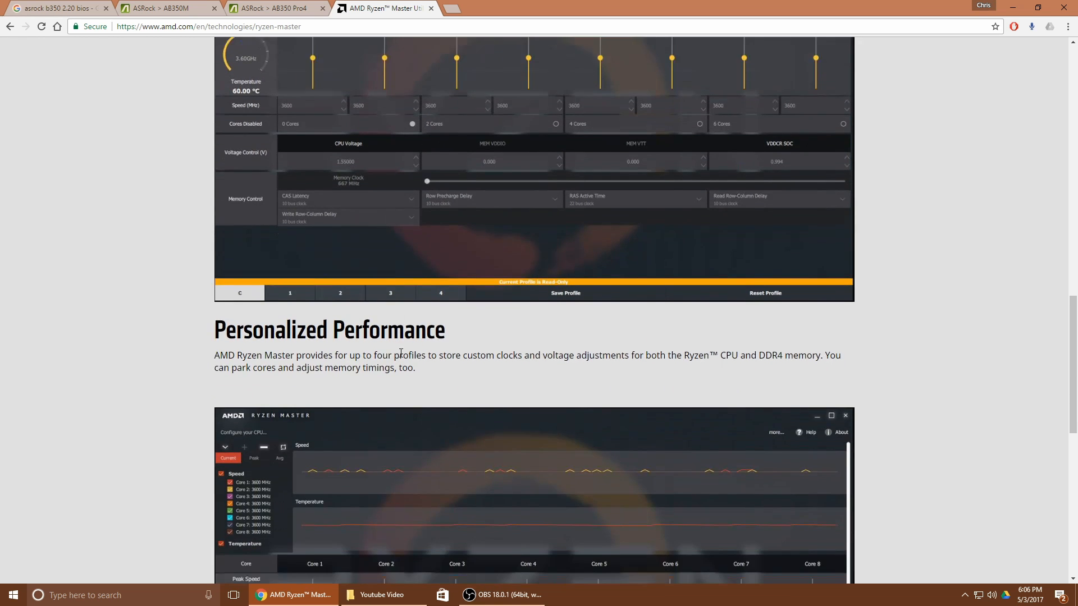
scroll(down, 3)
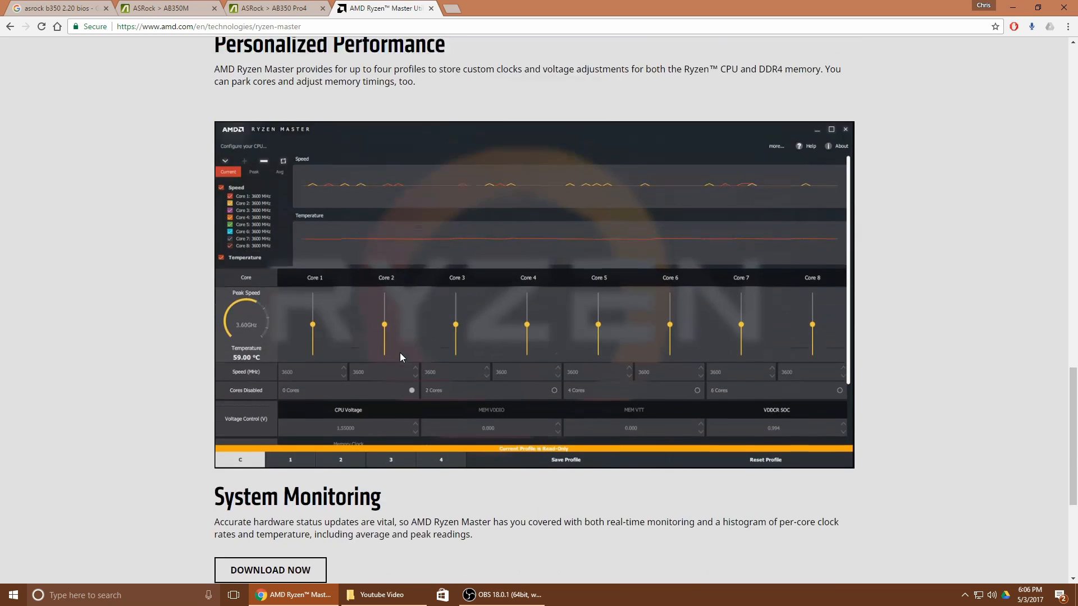
scroll(down, 3)
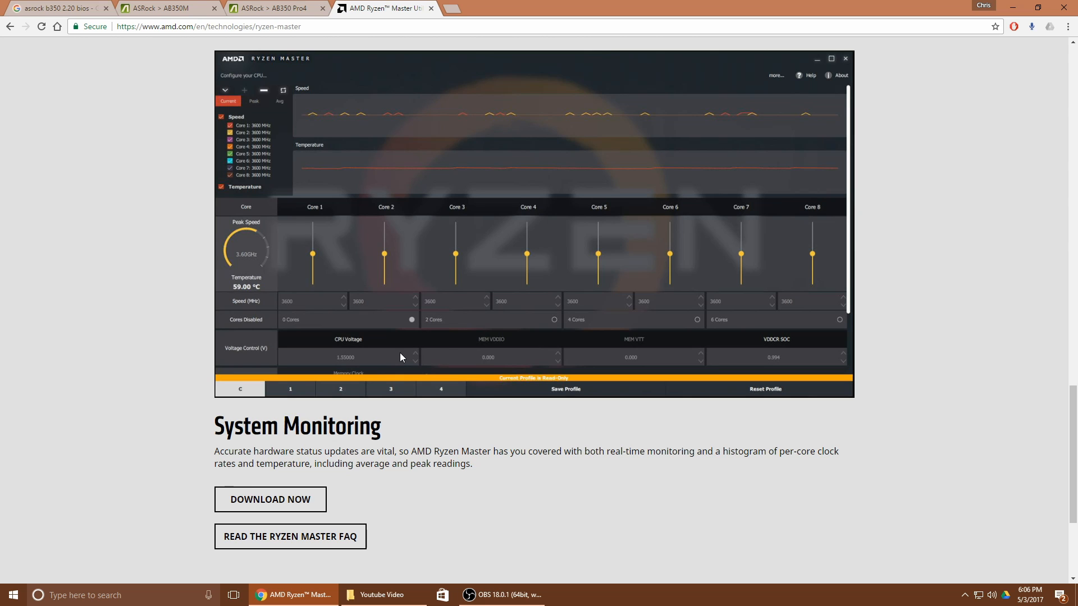
scroll(down, 3)
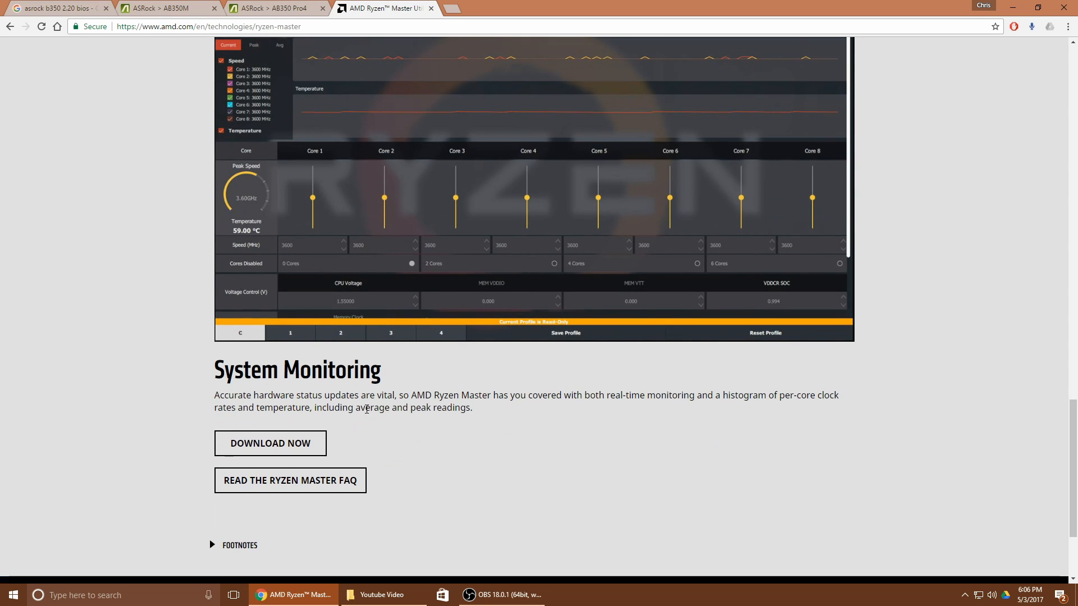
mouse_move(720, 323)
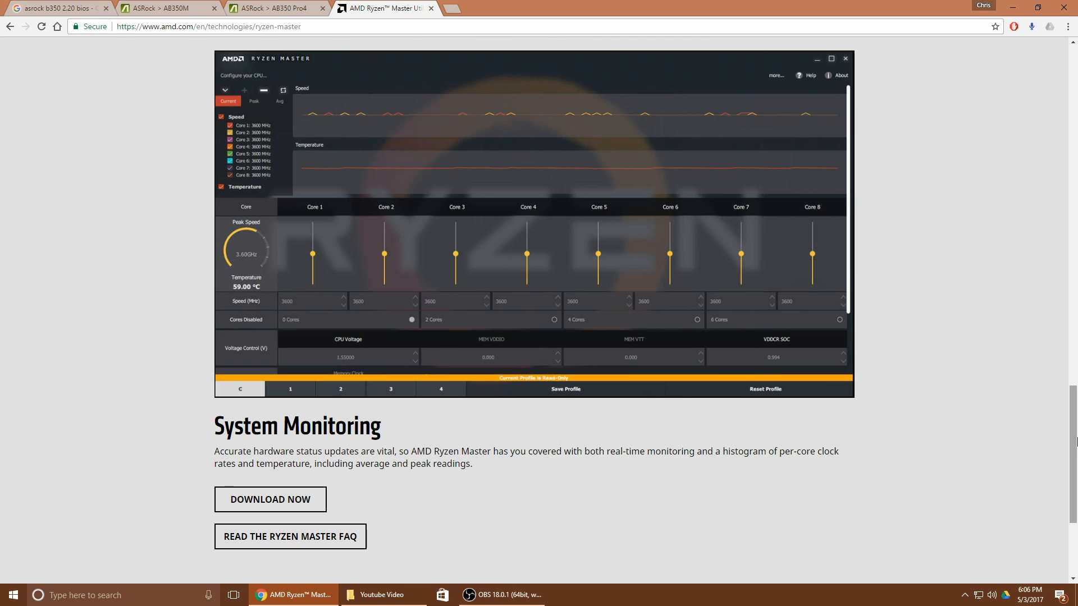
scroll(up, 3)
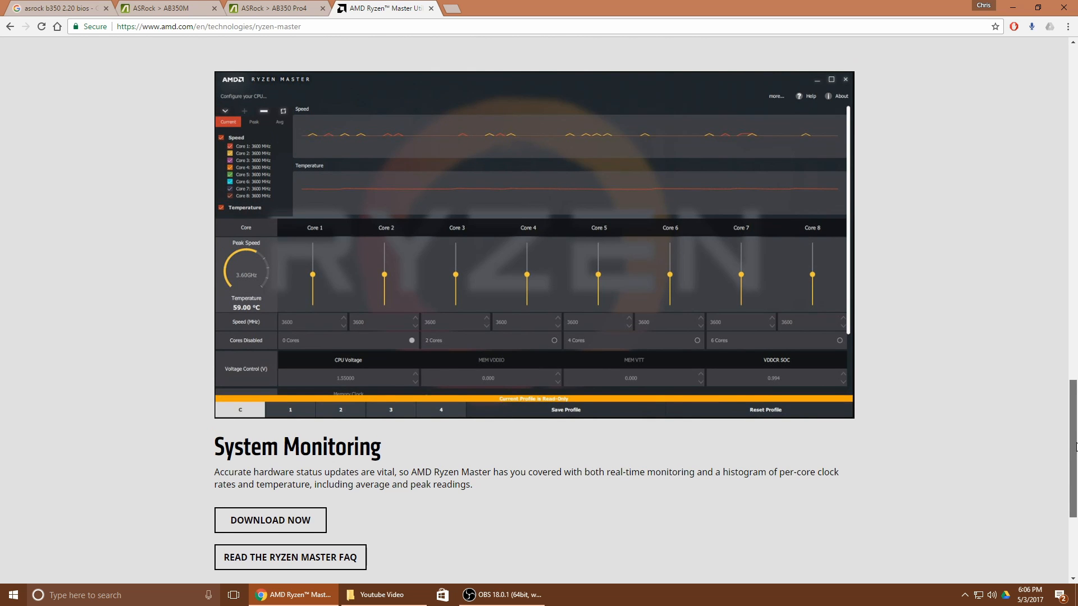
scroll(up, 3)
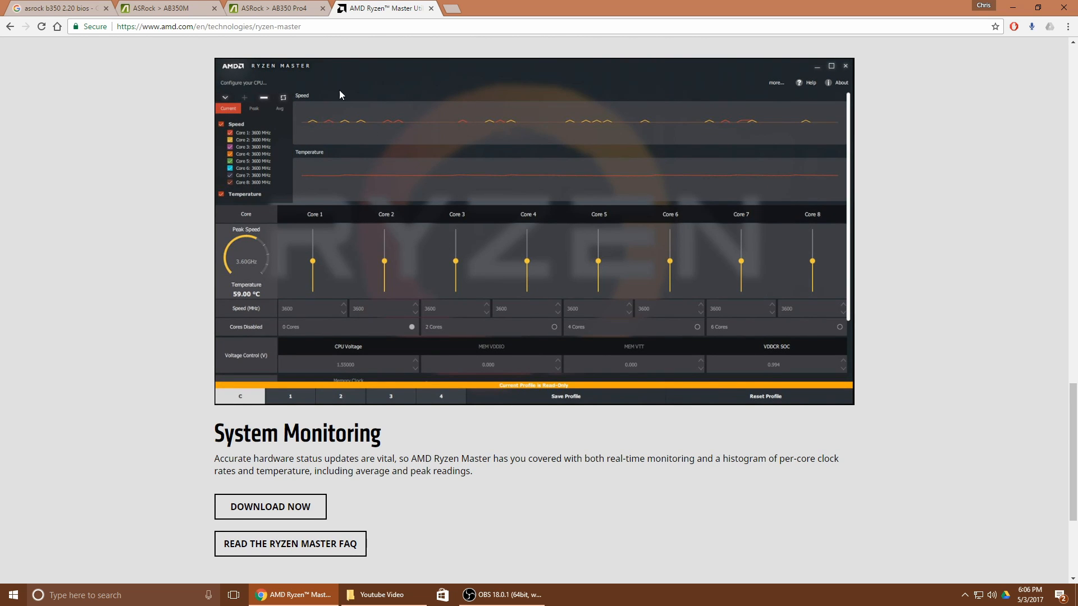
Step: Compare the AB350 Pro4 and AB350M BIOS listings, ending on the Pro4 table with version 2.50
click(168, 7)
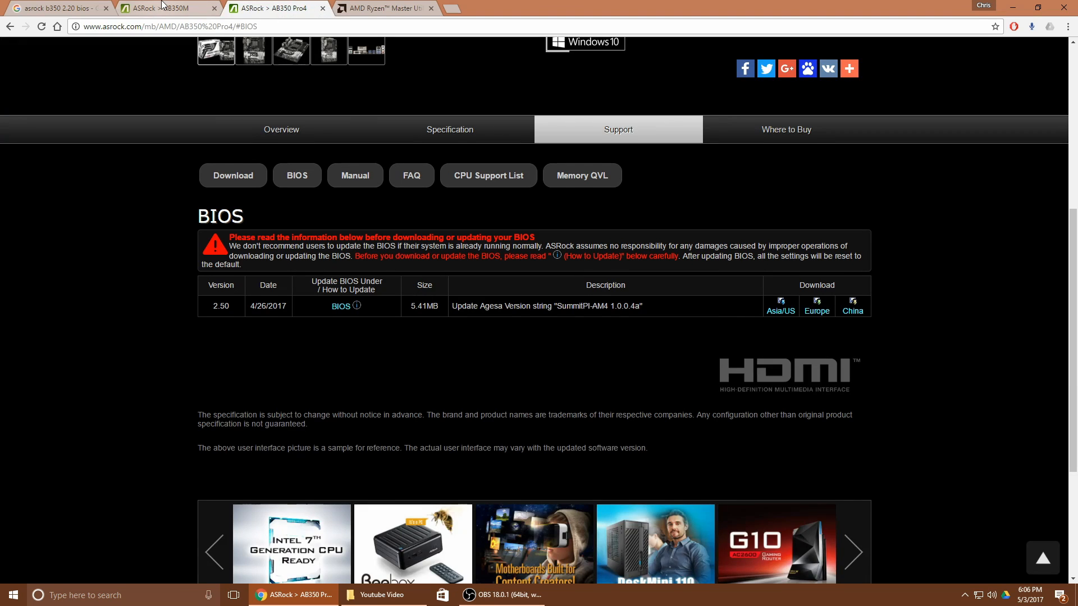
click(165, 7)
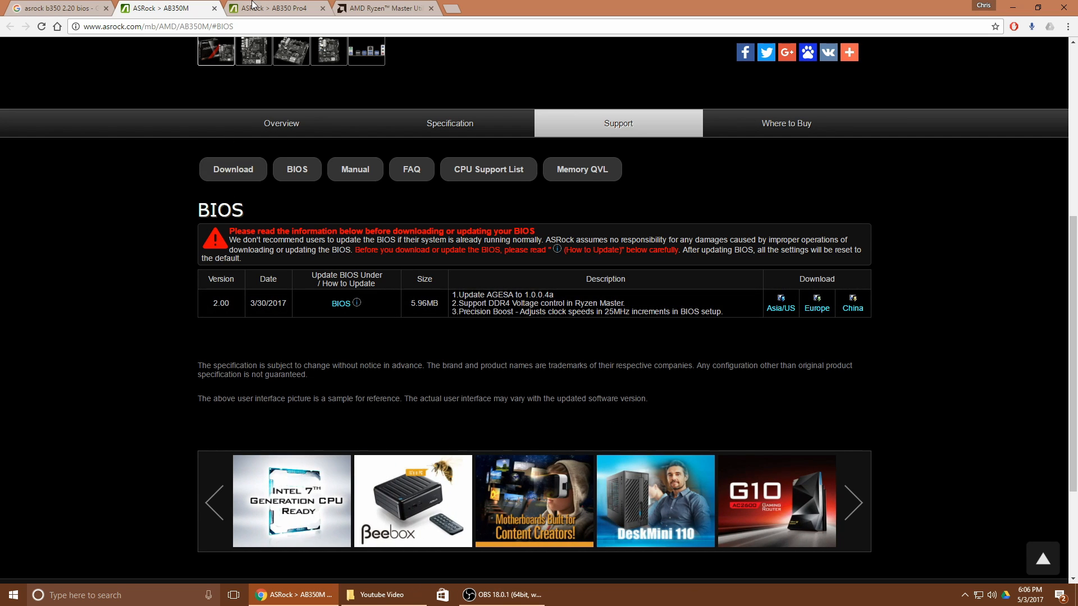
click(275, 8)
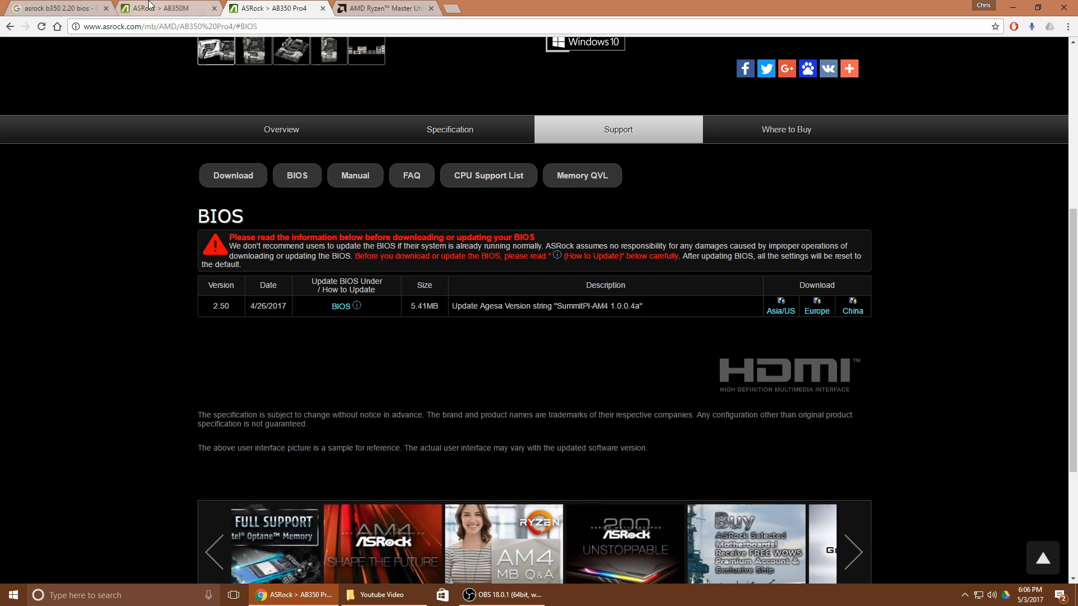
click(165, 7)
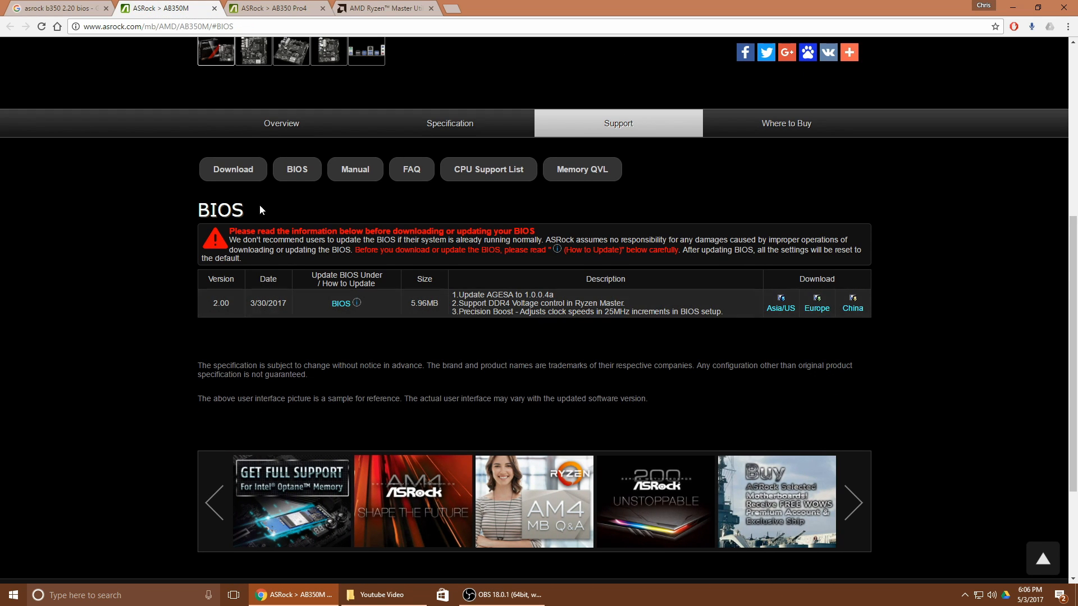
click(275, 8)
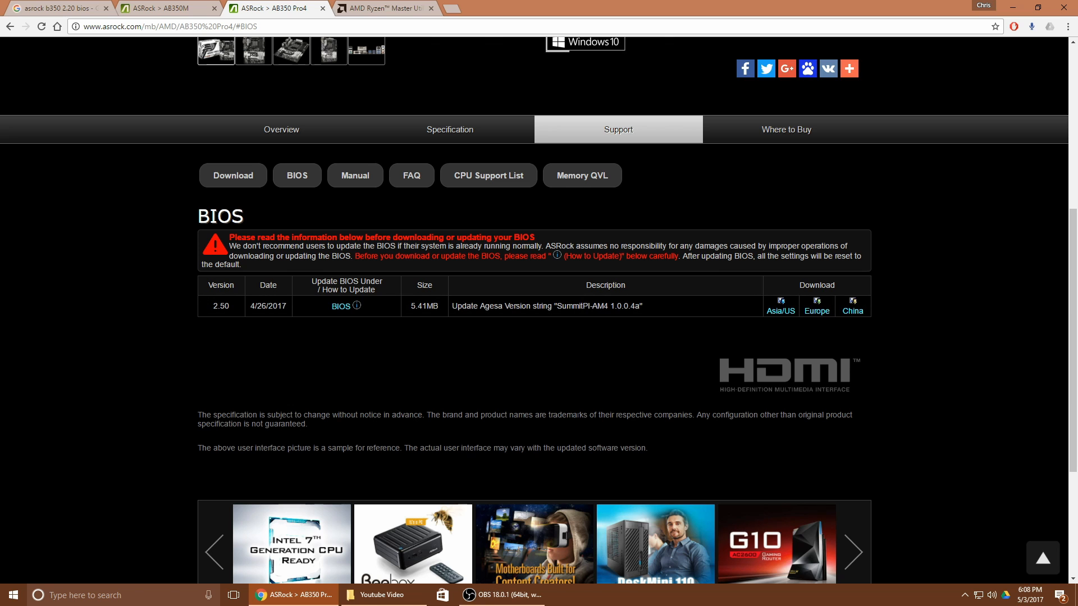
scroll(up, 3)
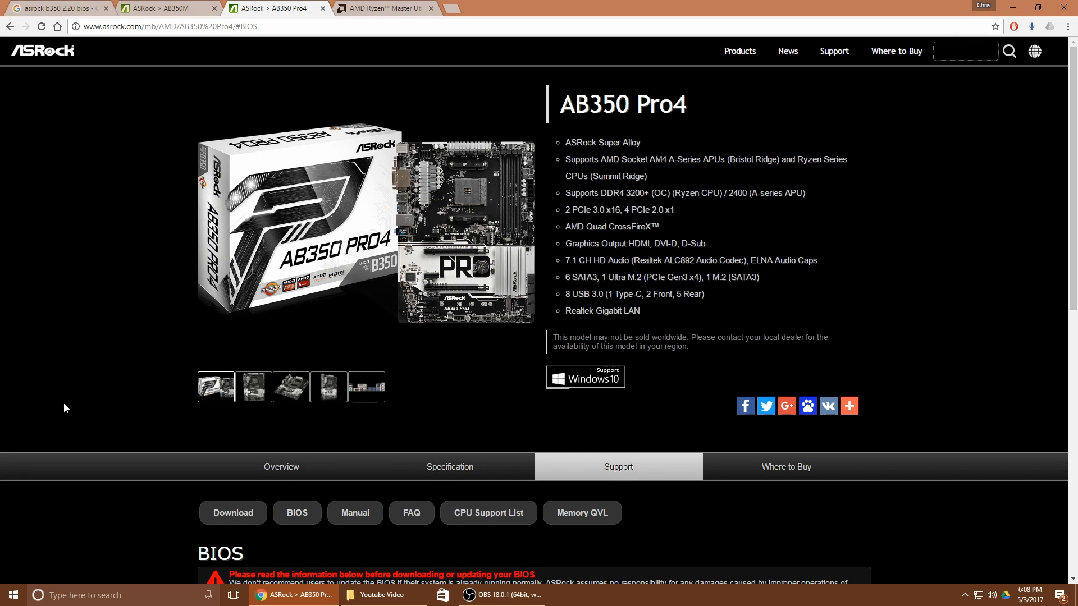
scroll(down, 3)
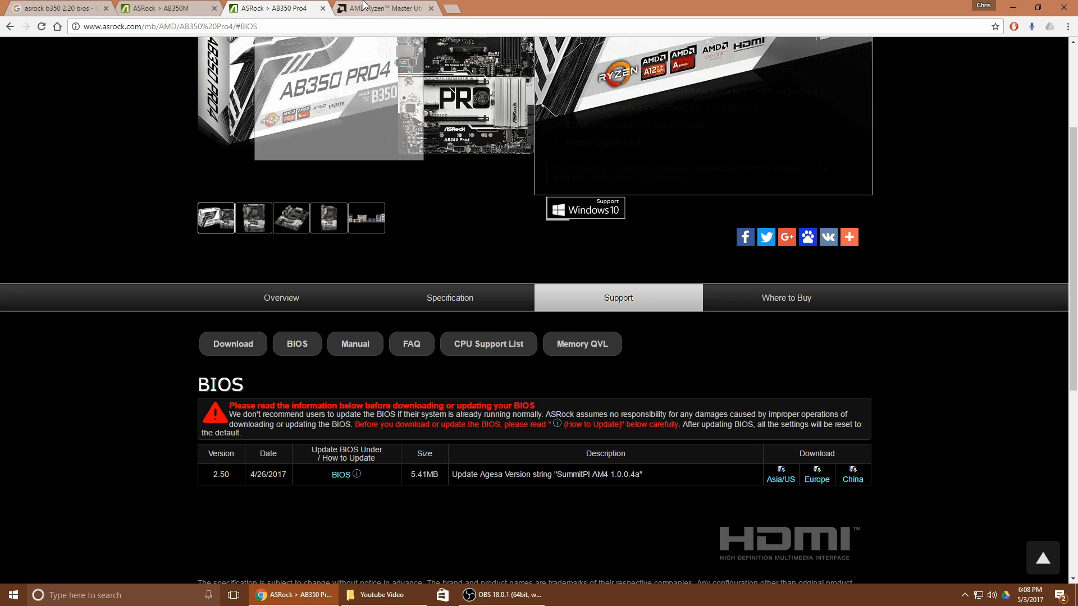
Step: Return to the Google results and go to the HardForum 'BIOS updates for AM4 motherboards' thread
click(58, 8)
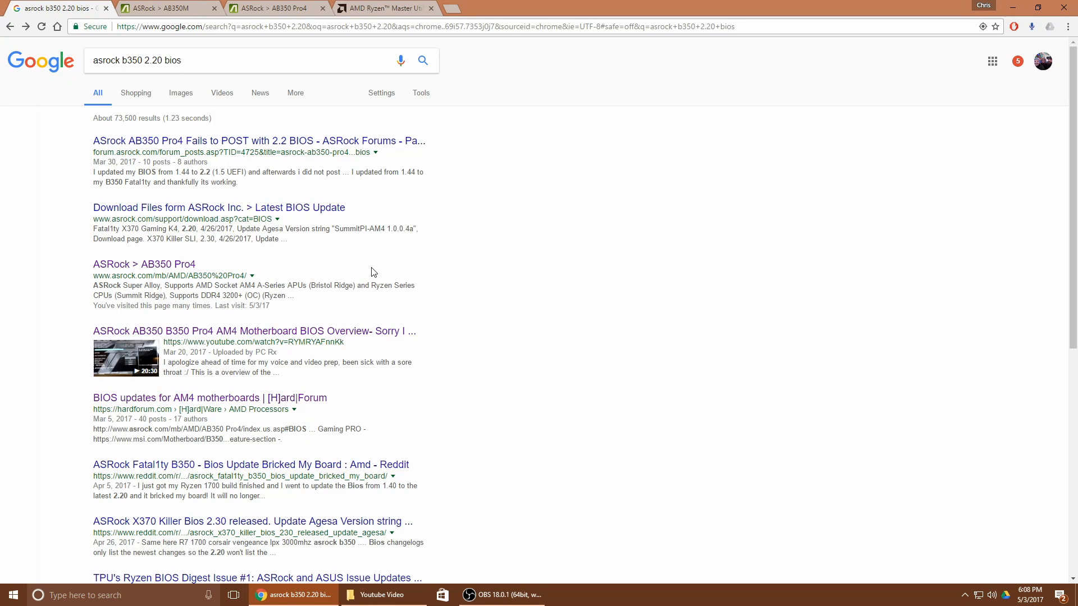
mouse_move(409, 411)
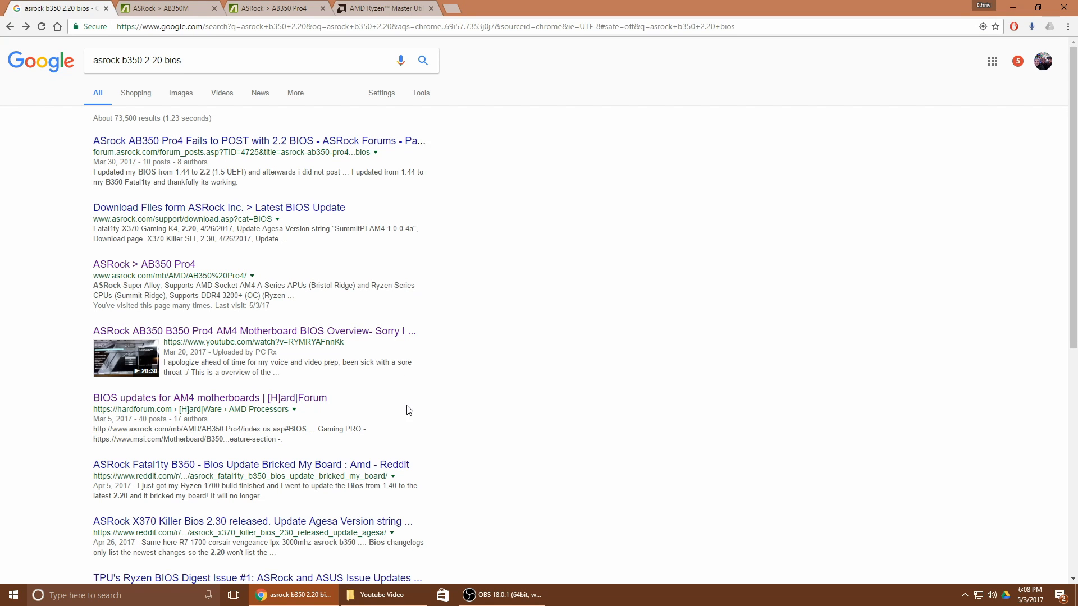
mouse_move(182, 338)
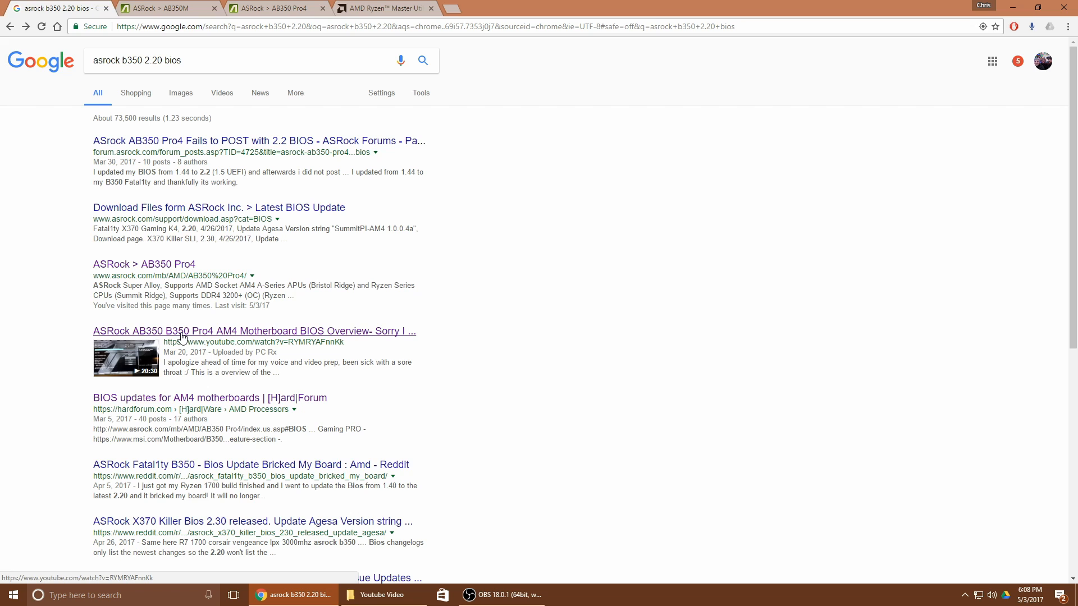
mouse_move(172, 402)
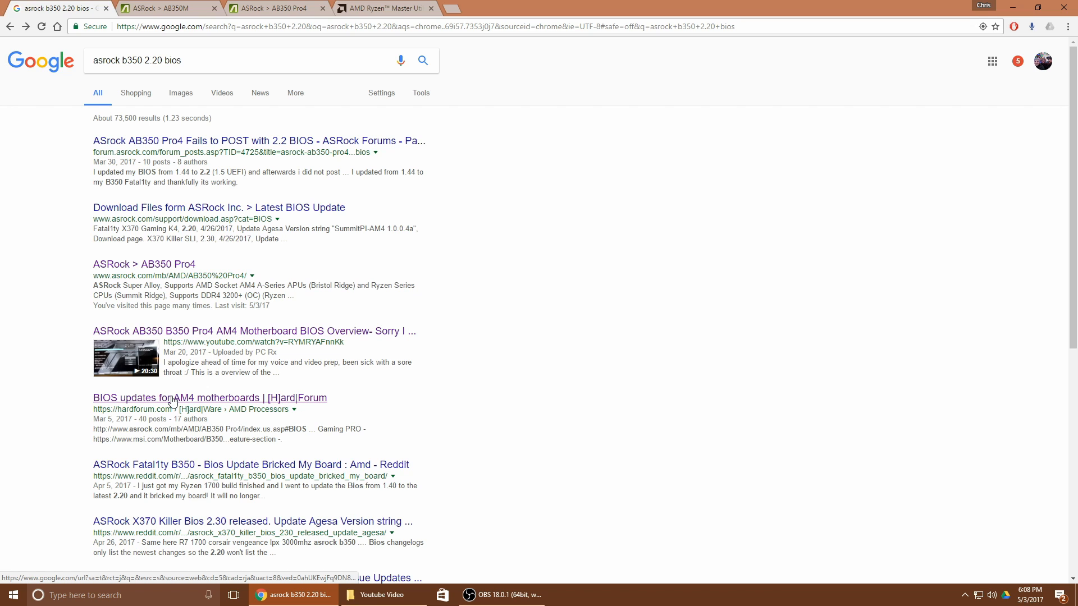
mouse_move(171, 397)
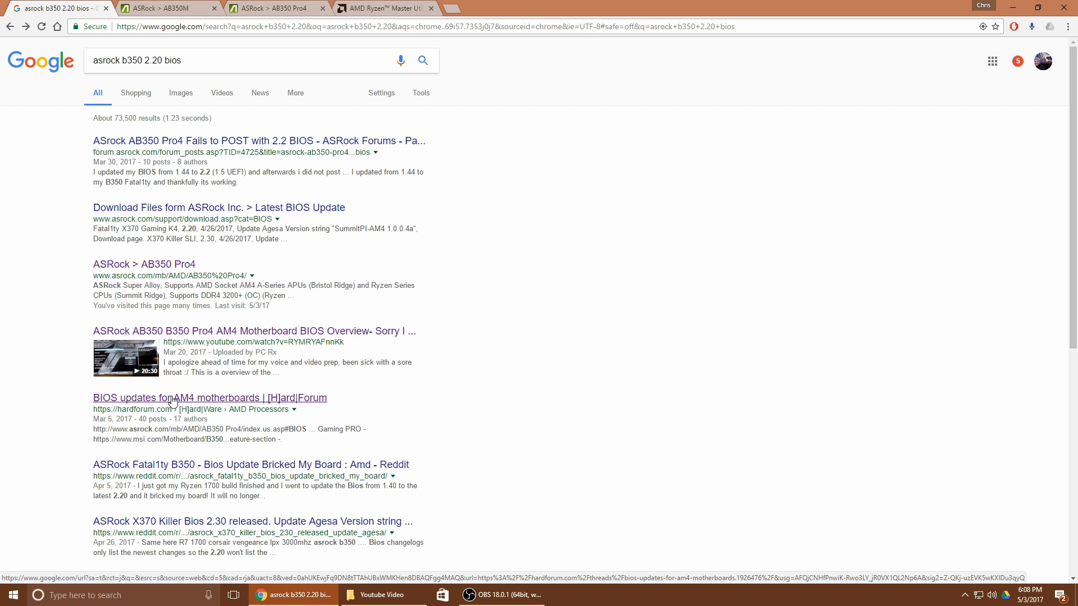
mouse_move(473, 405)
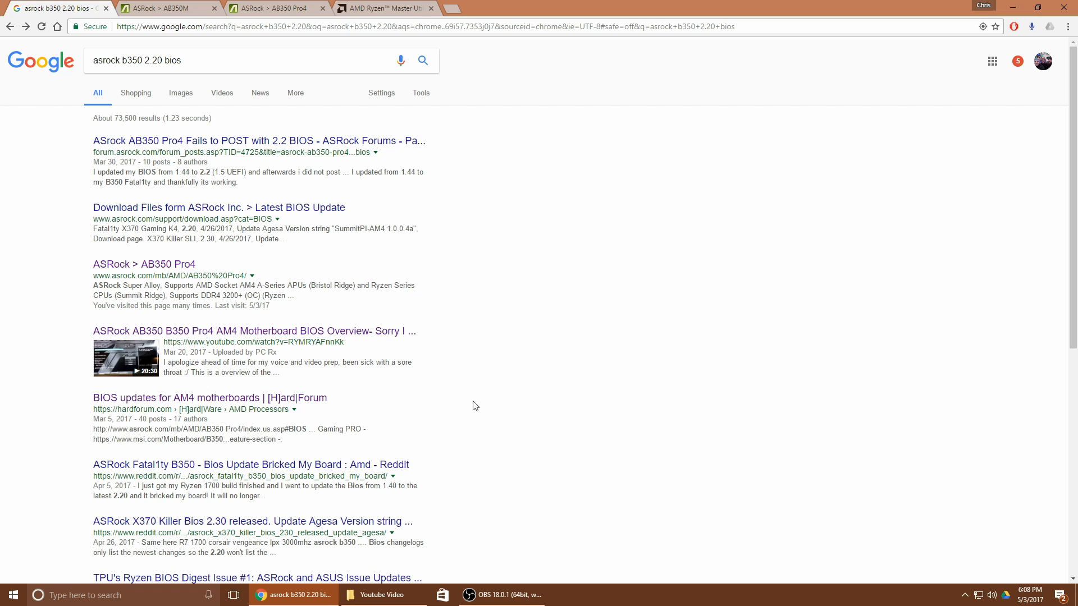
mouse_move(127, 418)
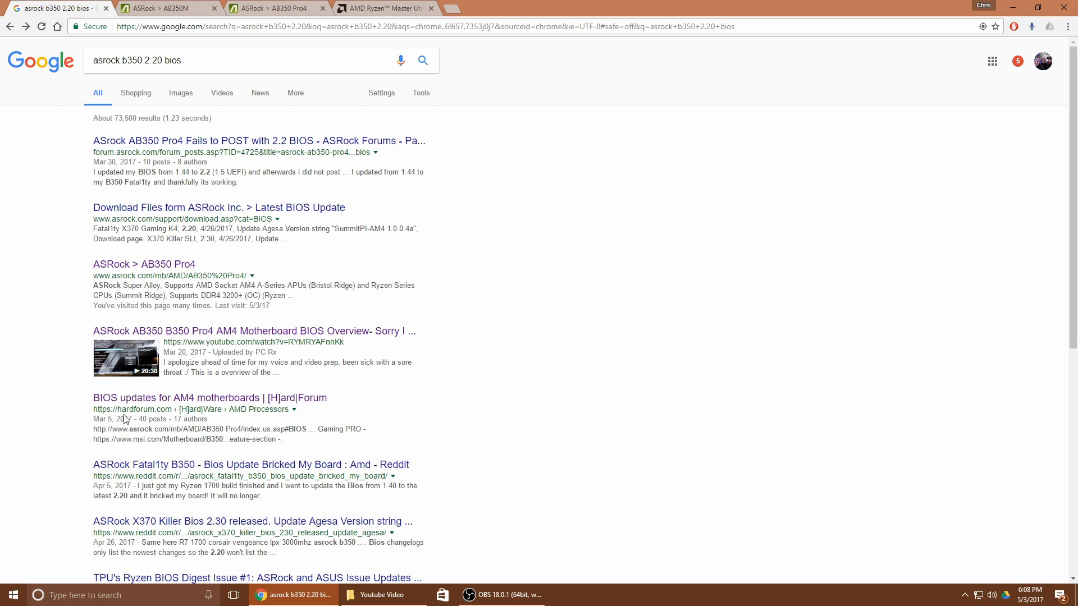
mouse_move(139, 410)
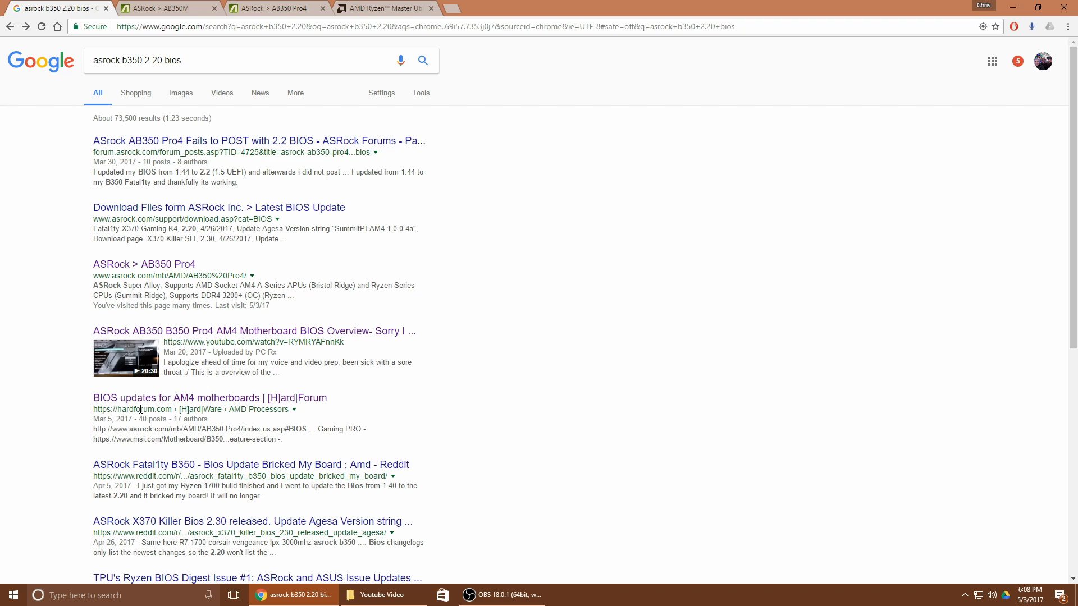
mouse_move(210, 401)
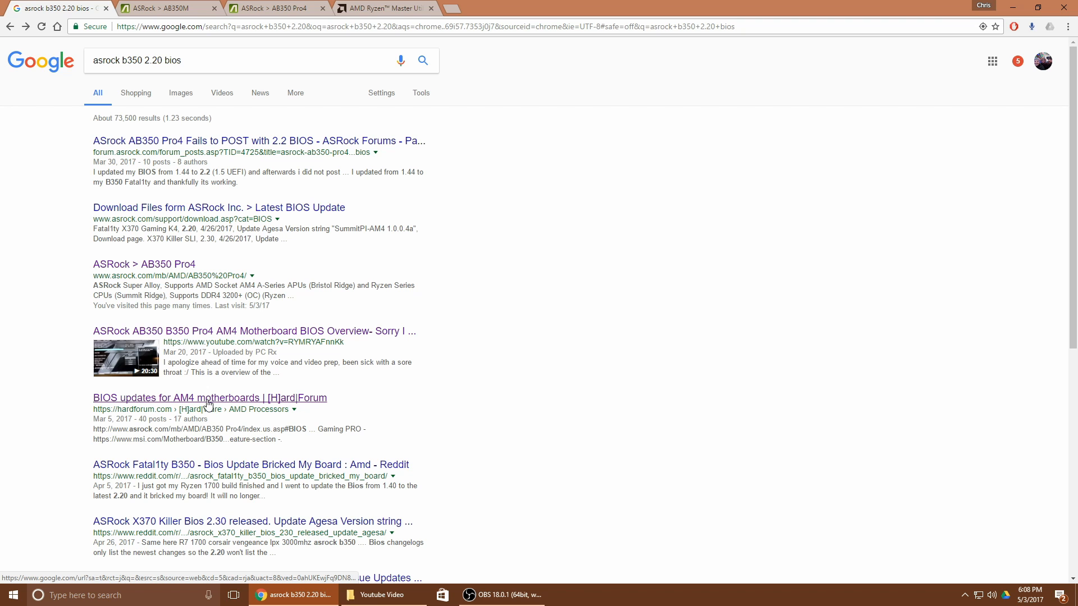
click(209, 397)
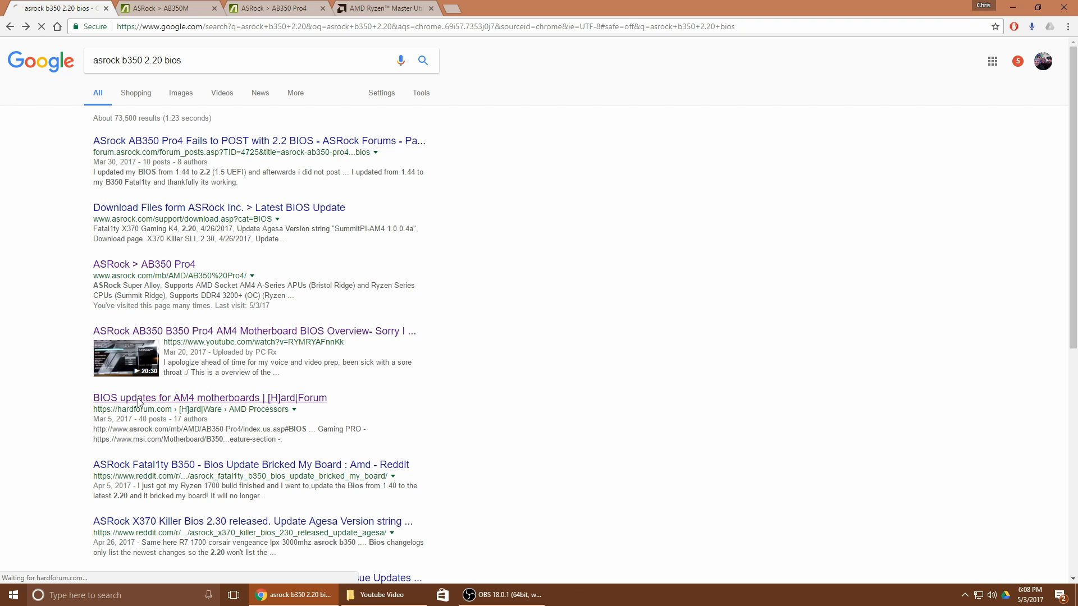
Step: Scroll the HardForum post to the ASRock AB350 Pro4 entry and follow its asrock.com BIOS link
click(210, 397)
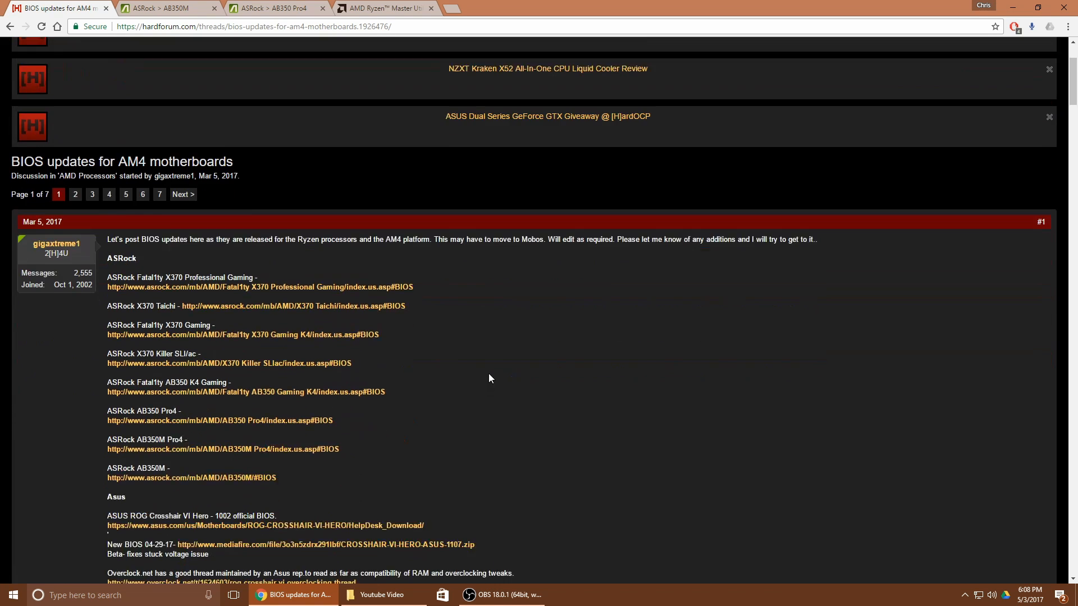
scroll(down, 3)
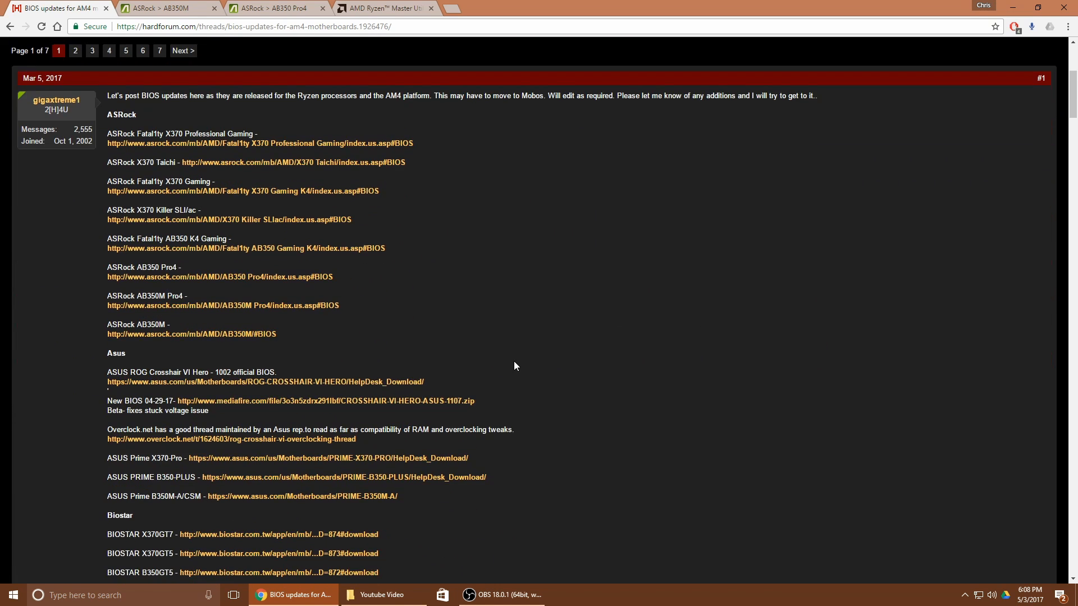
scroll(down, 3)
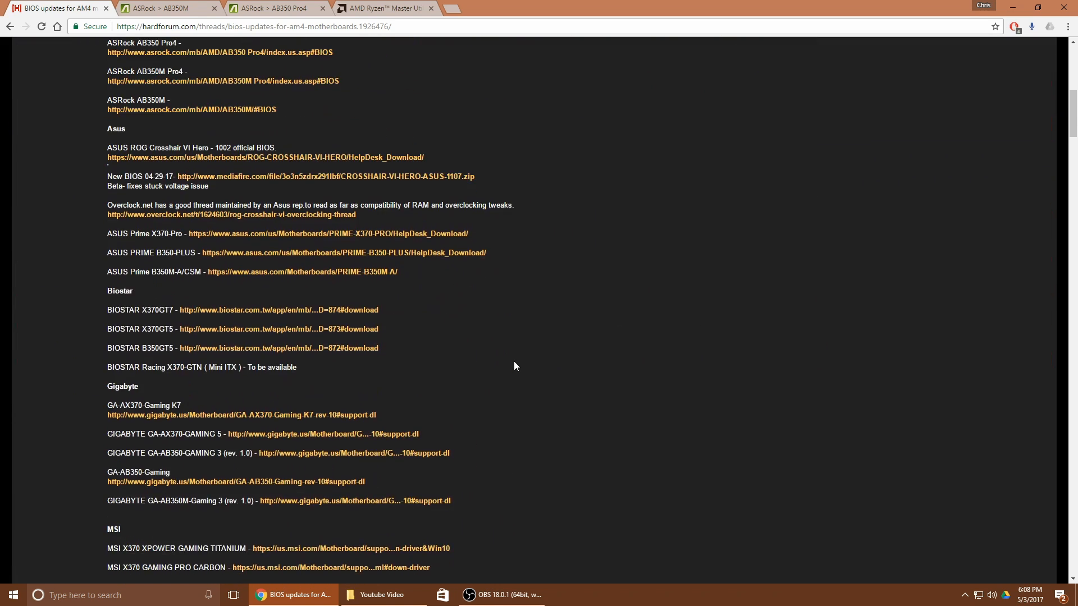
scroll(down, 3)
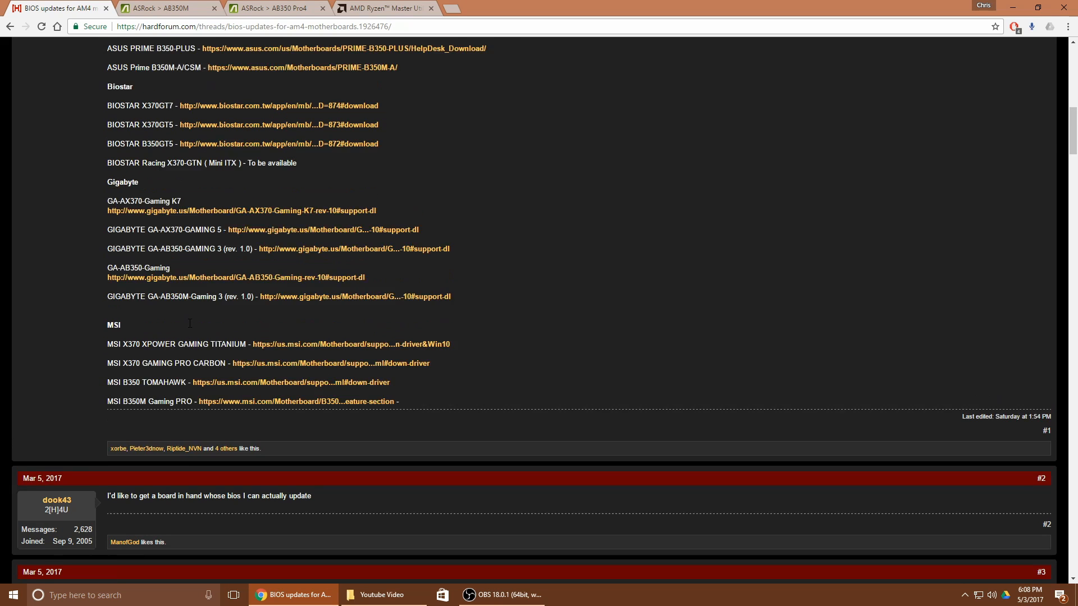
scroll(up, 3)
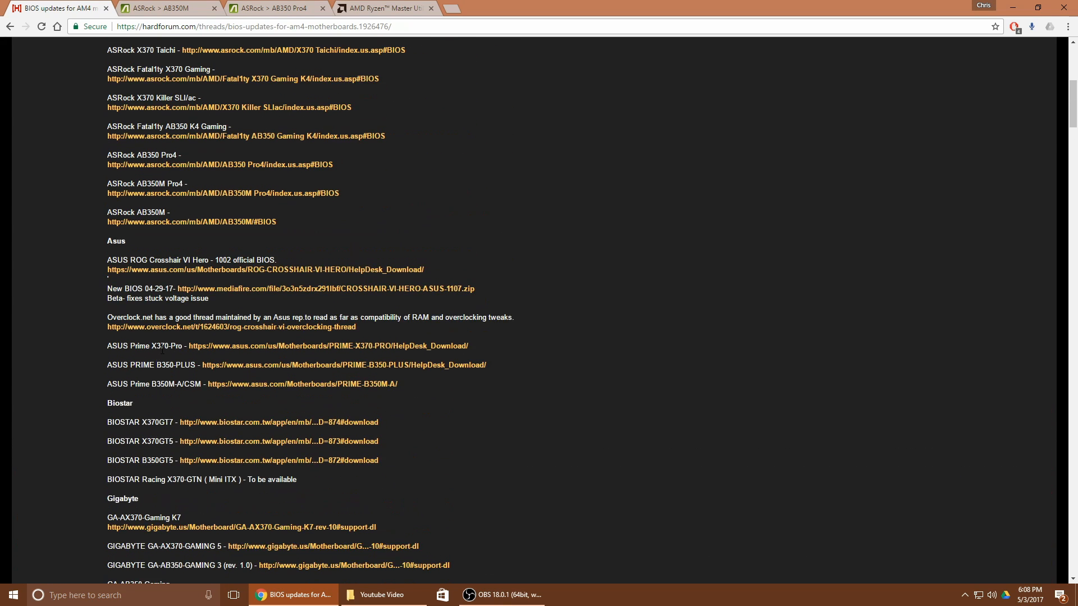
scroll(up, 3)
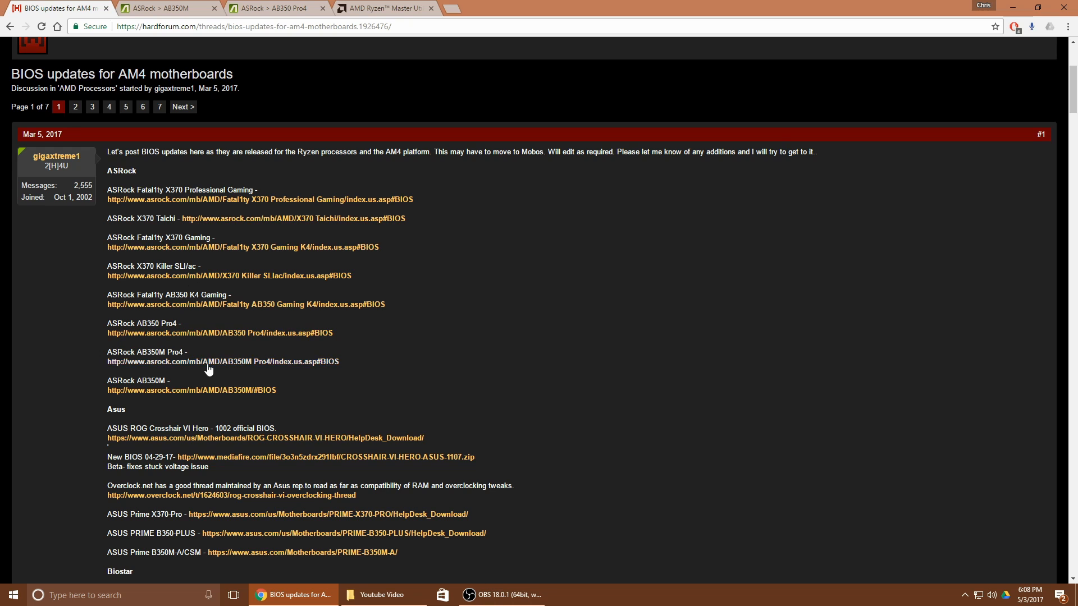
scroll(down, 3)
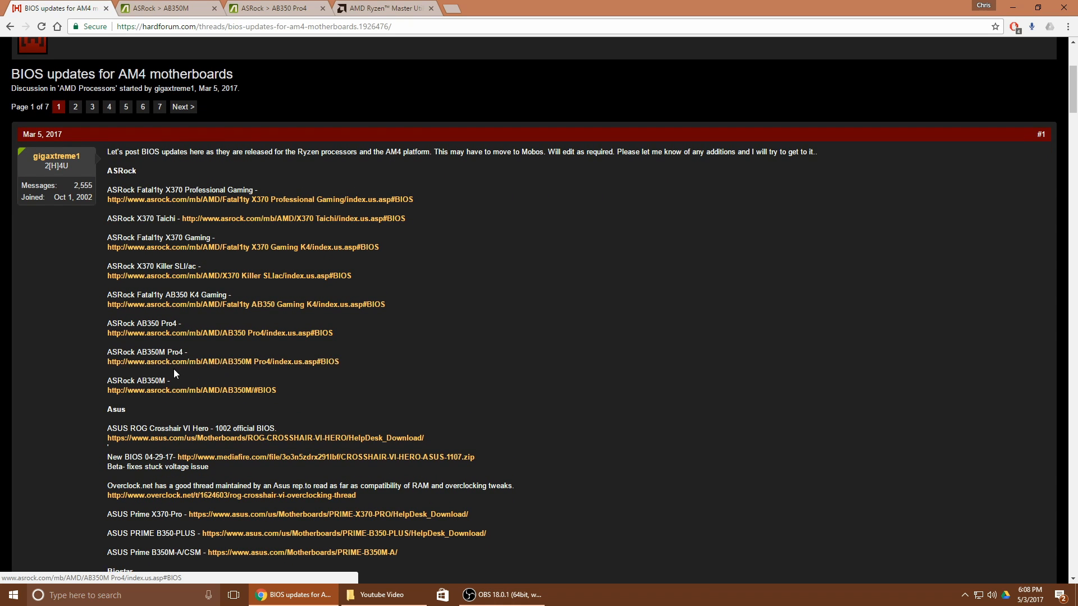
mouse_move(431, 380)
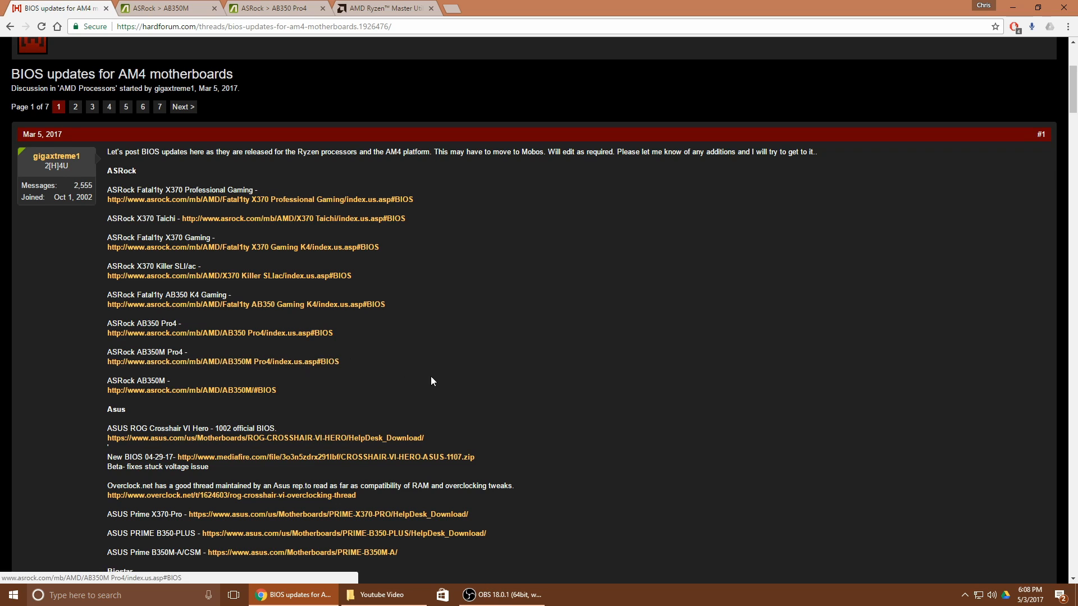
mouse_move(174, 335)
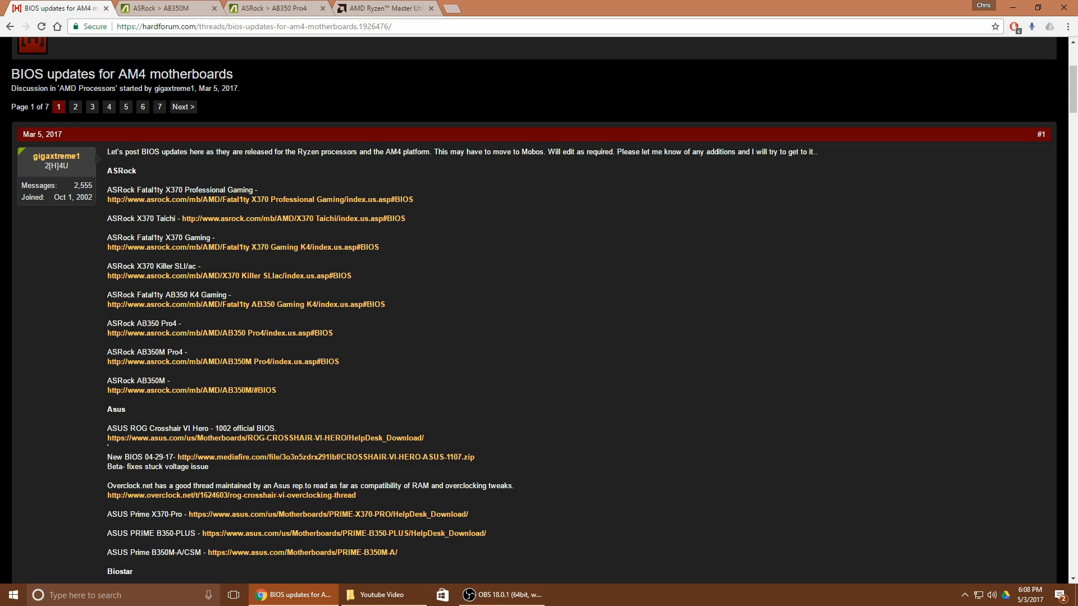
double_click(142, 323)
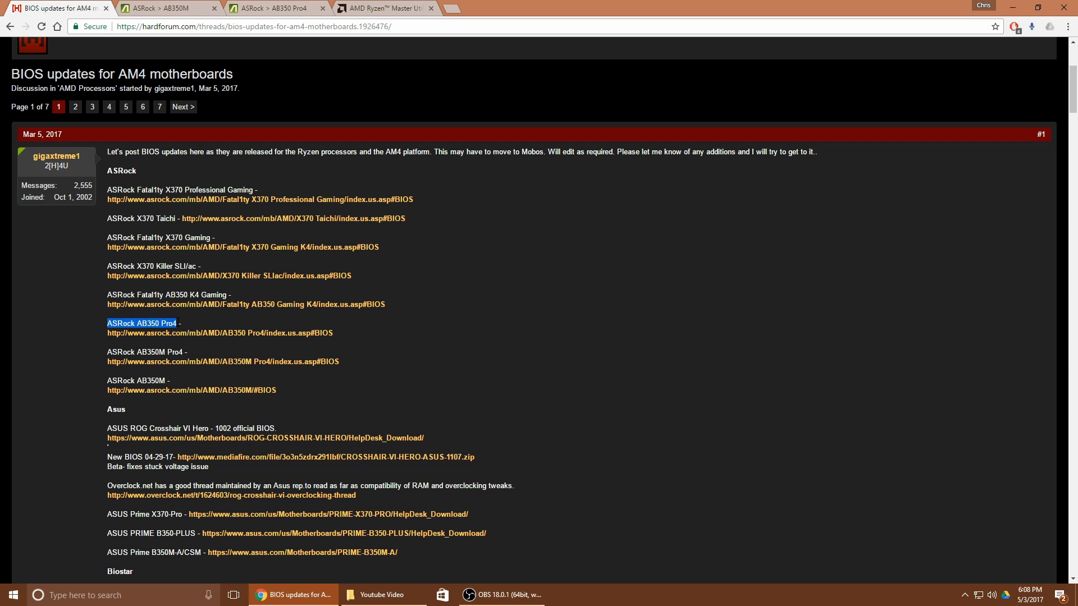
mouse_move(127, 336)
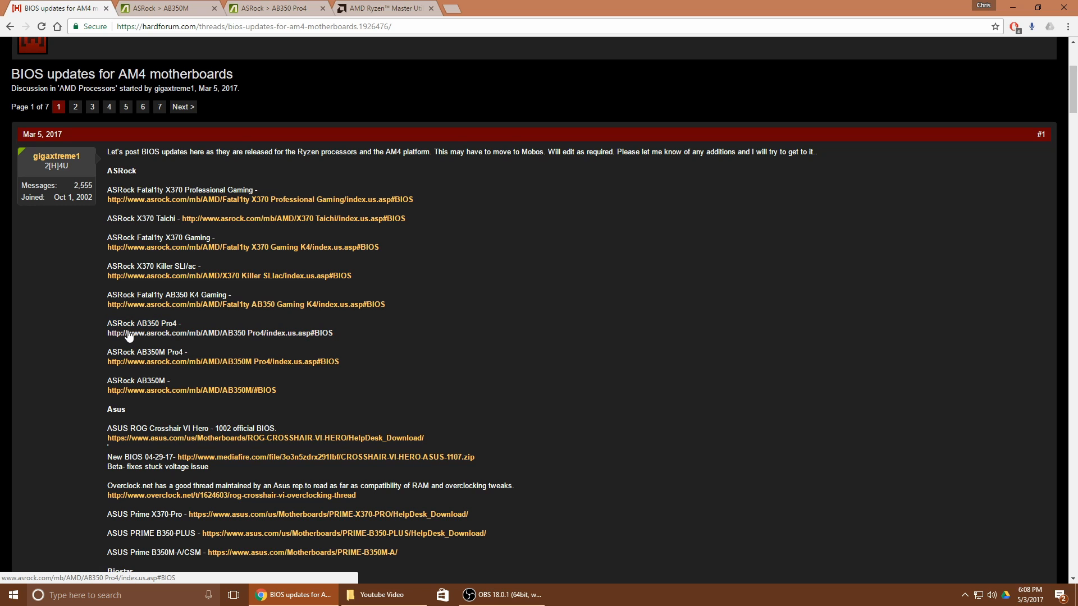
click(216, 333)
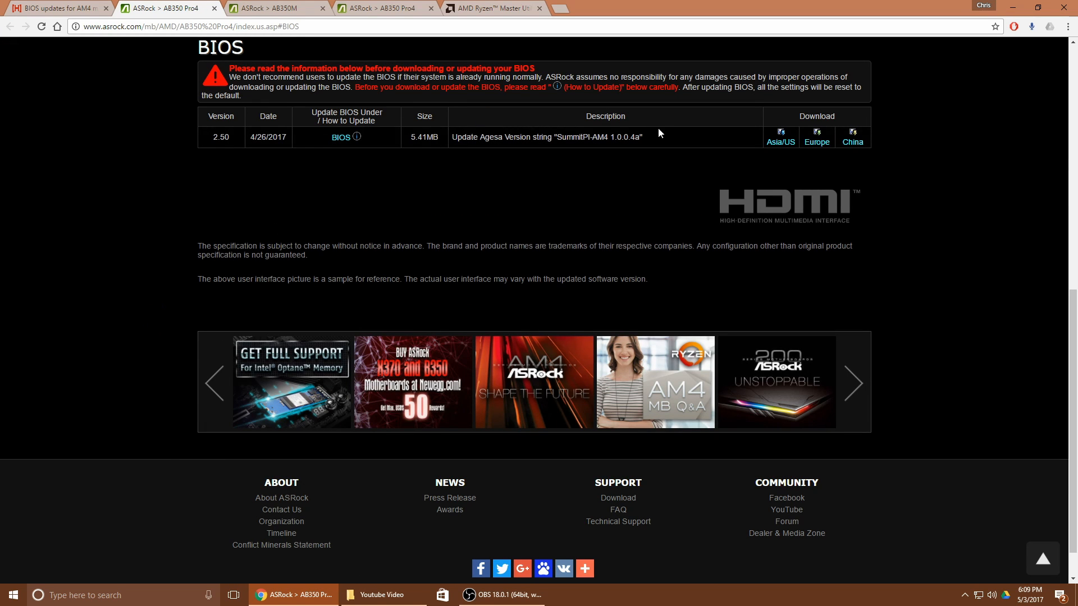
click(275, 8)
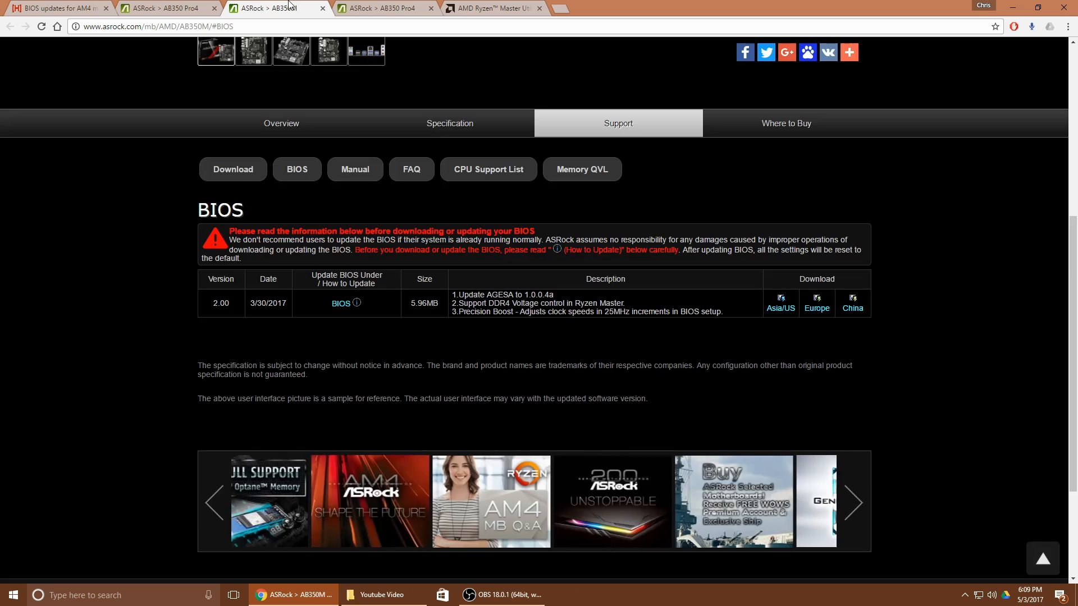
click(165, 8)
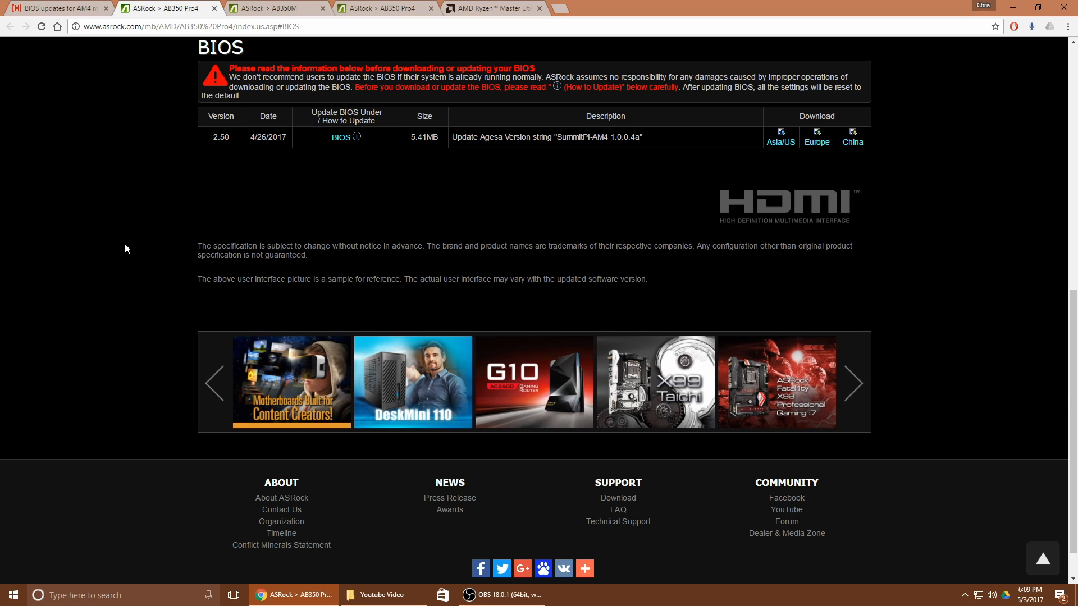
mouse_move(149, 277)
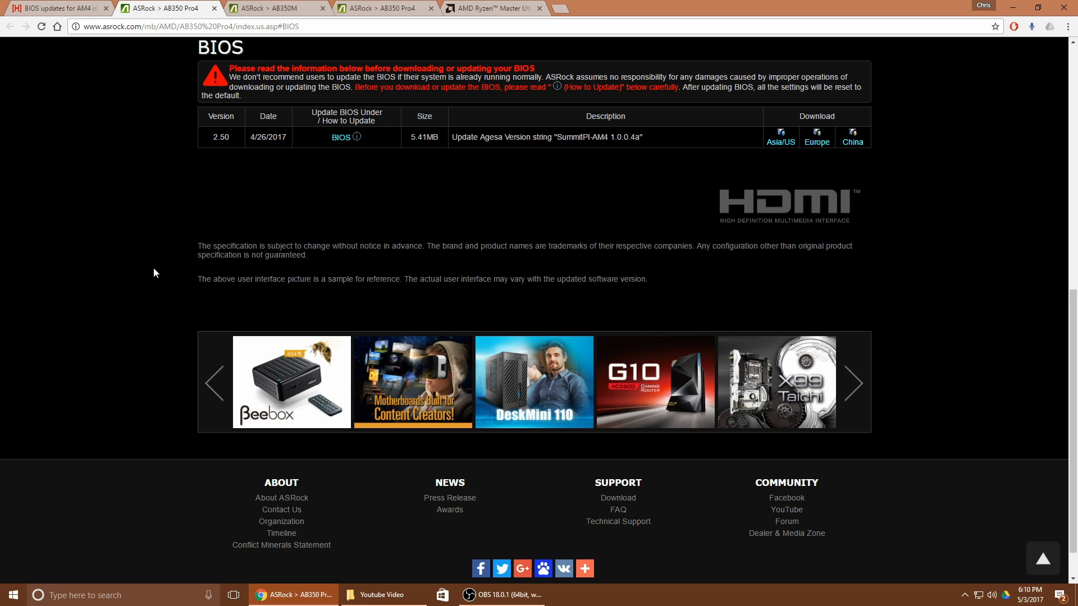
click(853, 383)
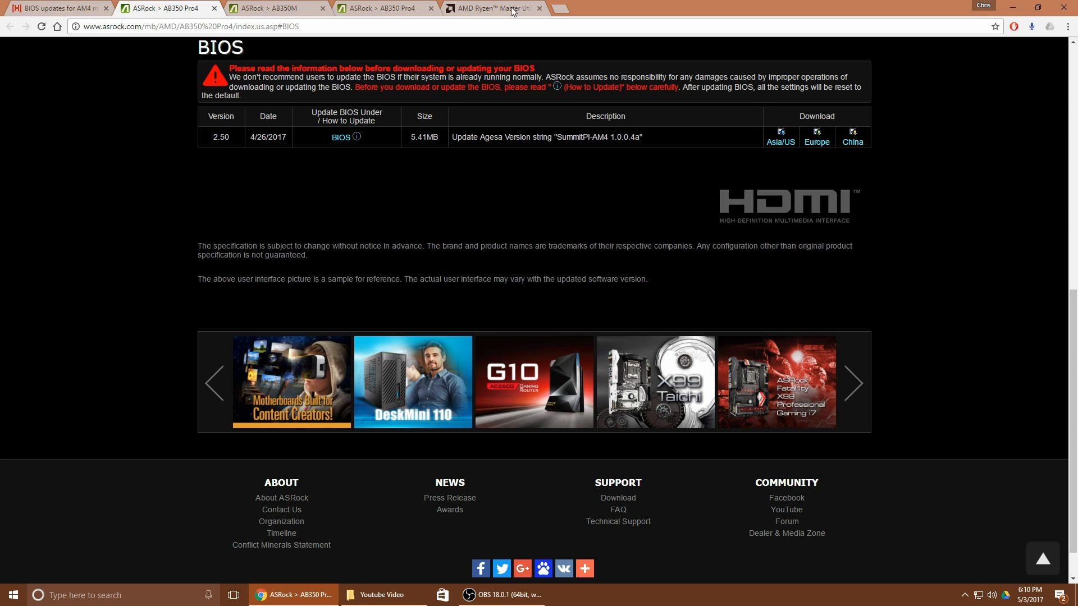
Step: After a glance at the Ryzen Master tab, download the AB350 Pro4 2.50 BIOS zip from the Asia/US mirror
click(493, 8)
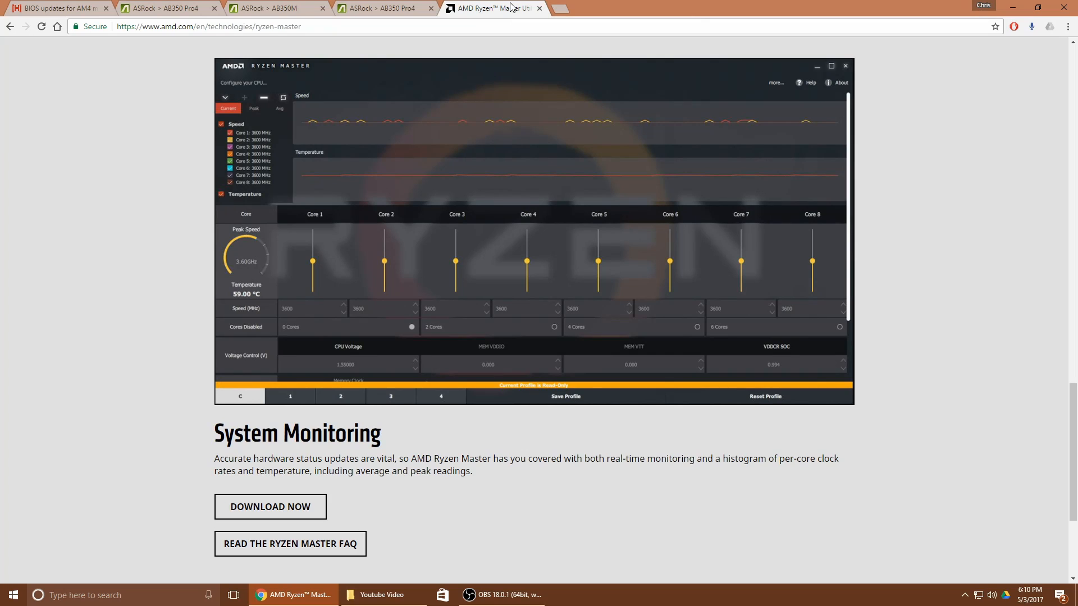
click(168, 8)
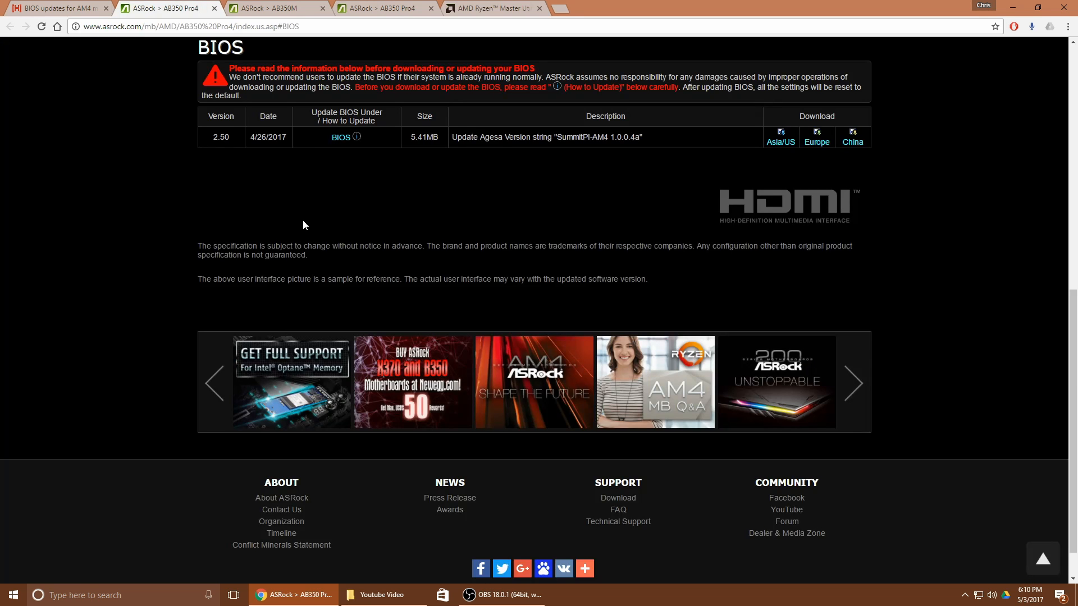
scroll(up, 3)
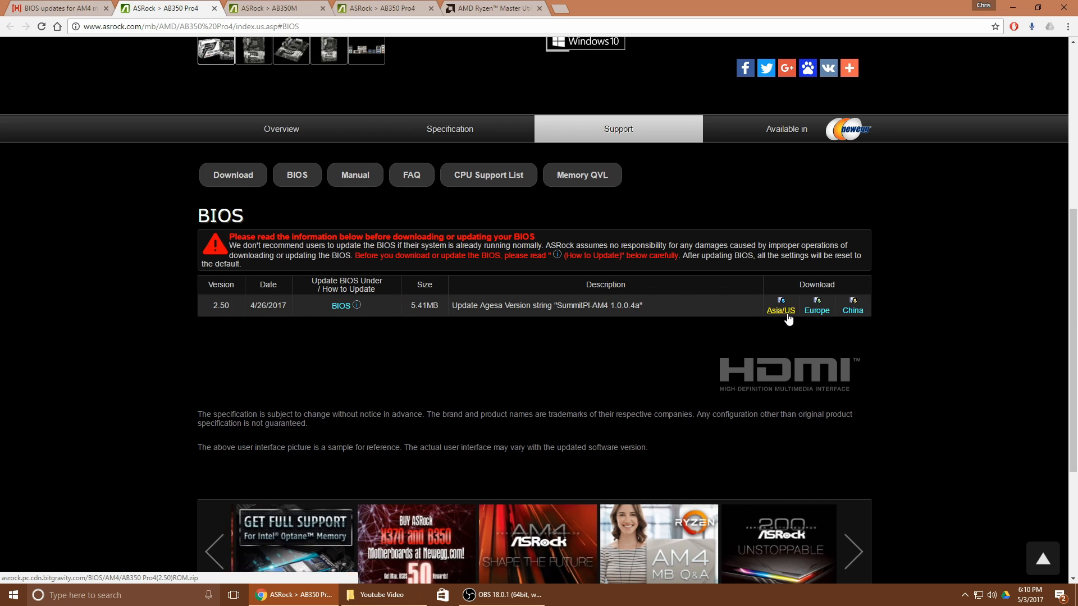
click(780, 311)
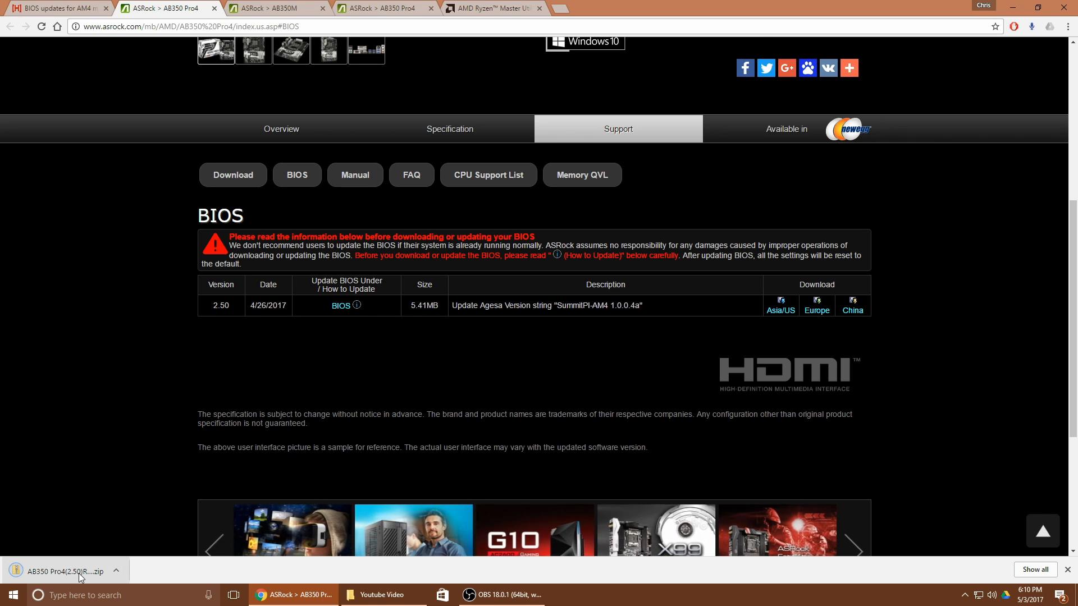
click(65, 571)
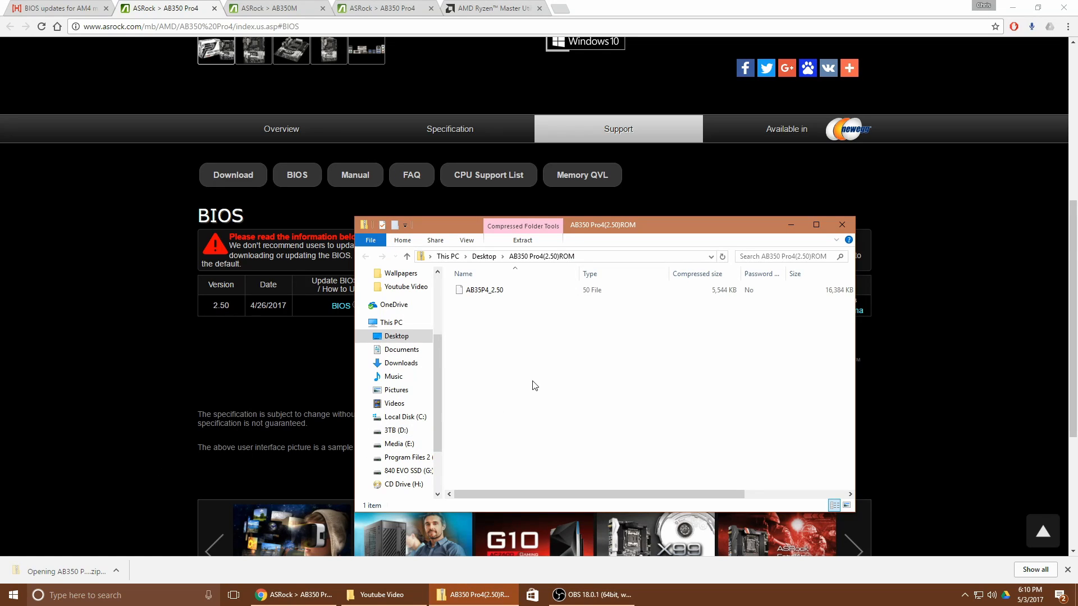
click(483, 290)
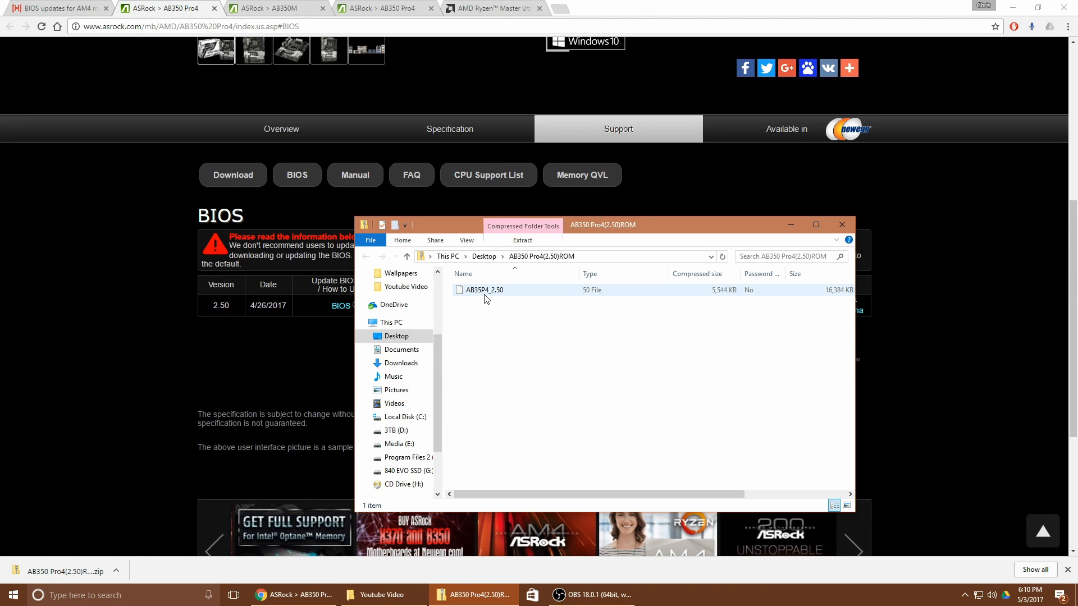
click(483, 289)
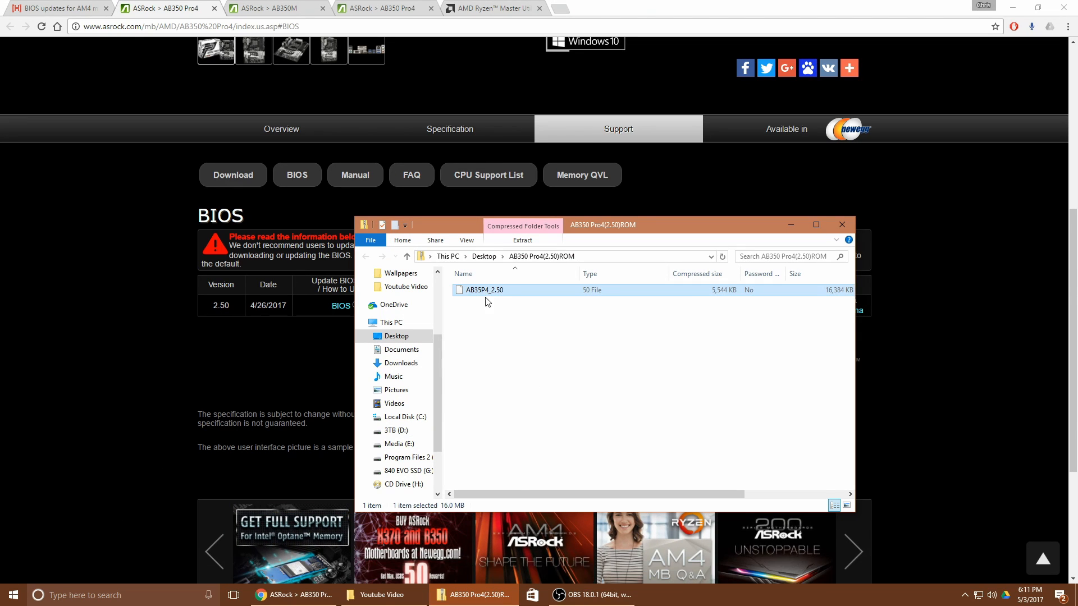
scroll(right, 3)
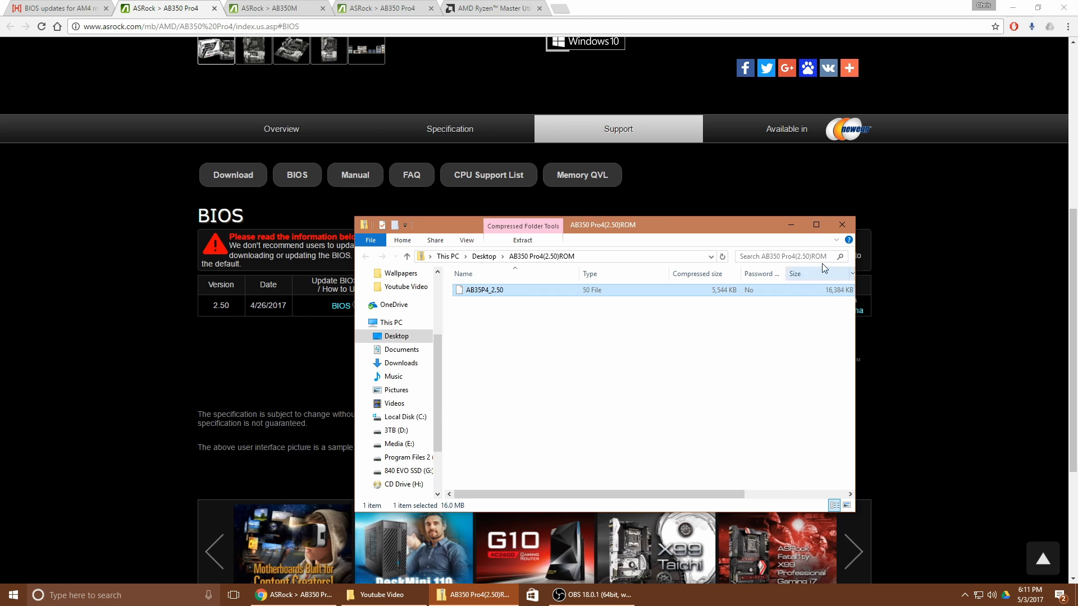
click(840, 225)
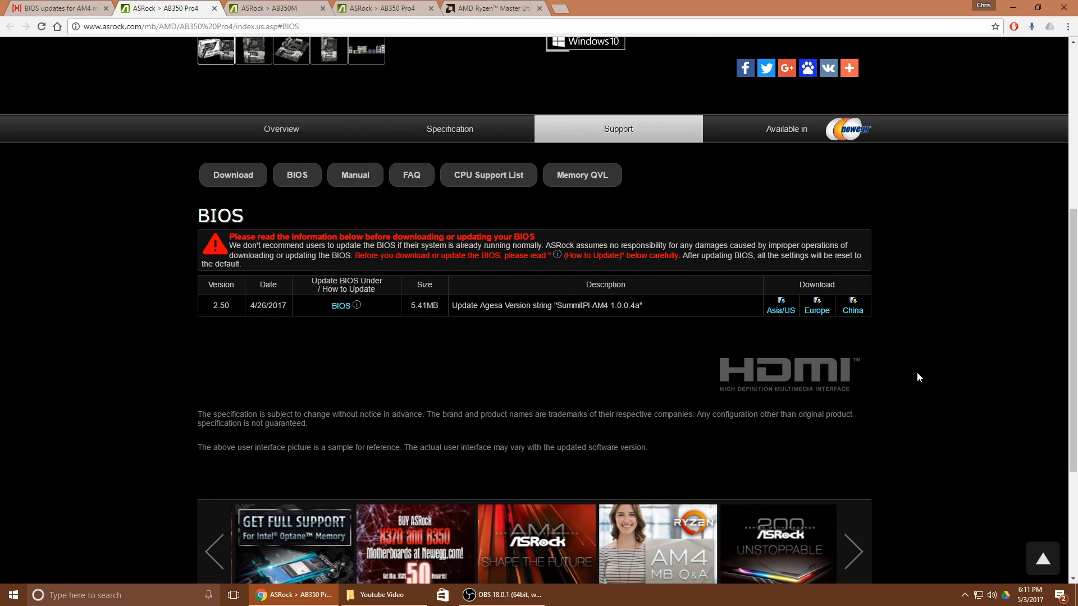
mouse_move(438, 328)
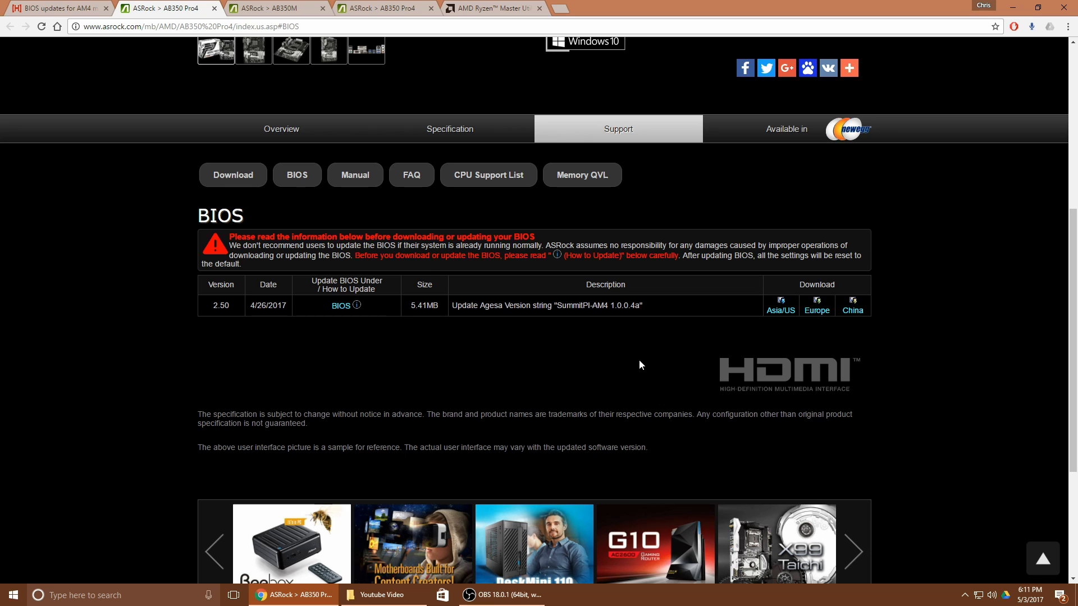
Step: Stay on the AB350 Pro4 BIOS table listing version 2.50 from 4/26/2017 while the zip finishes
click(853, 550)
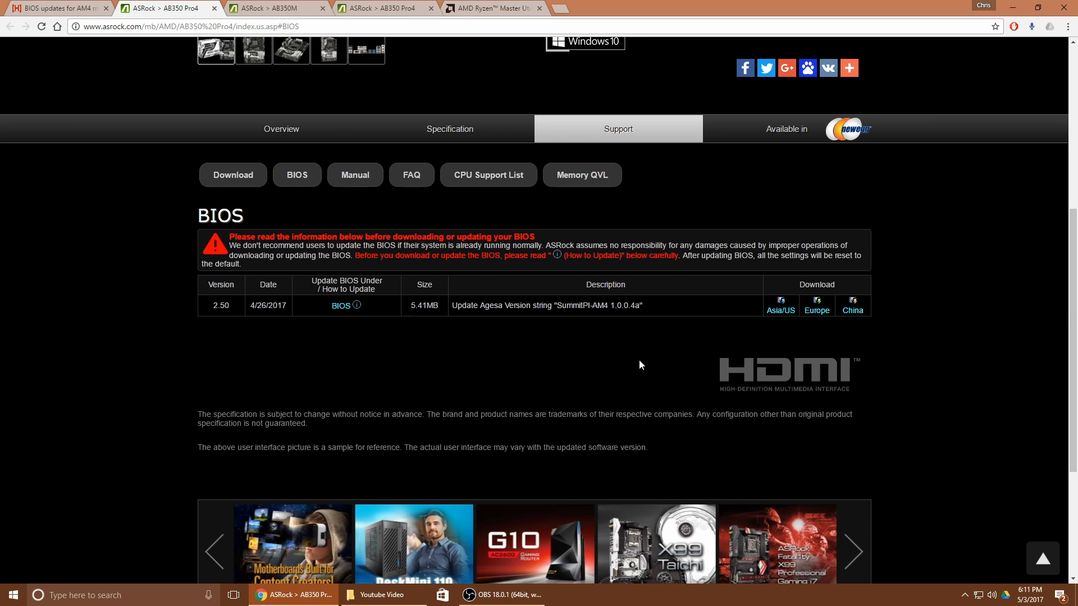
mouse_move(340, 307)
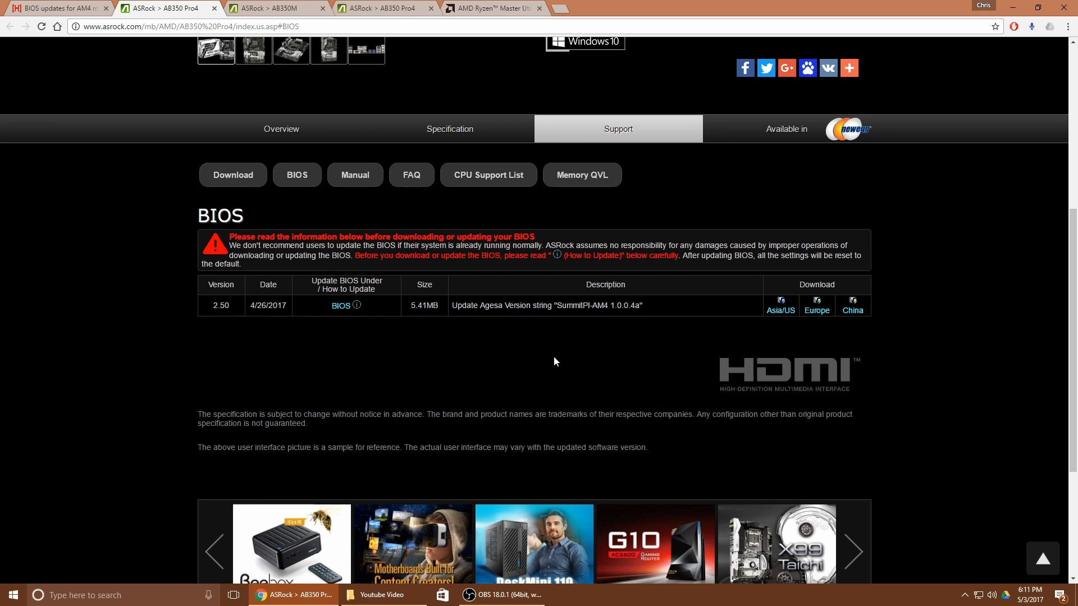
click(855, 550)
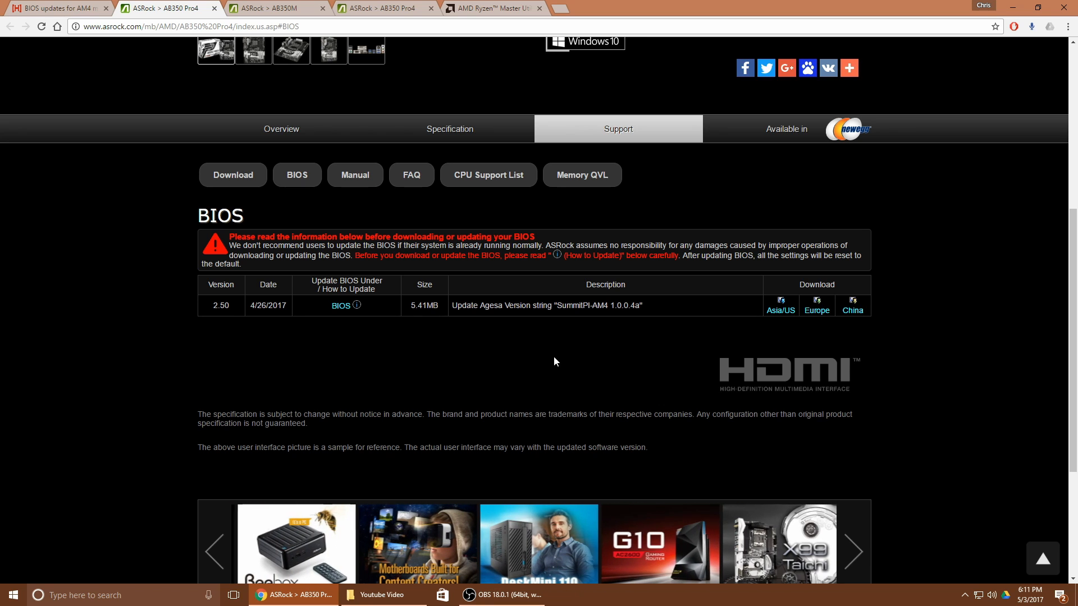
mouse_move(541, 391)
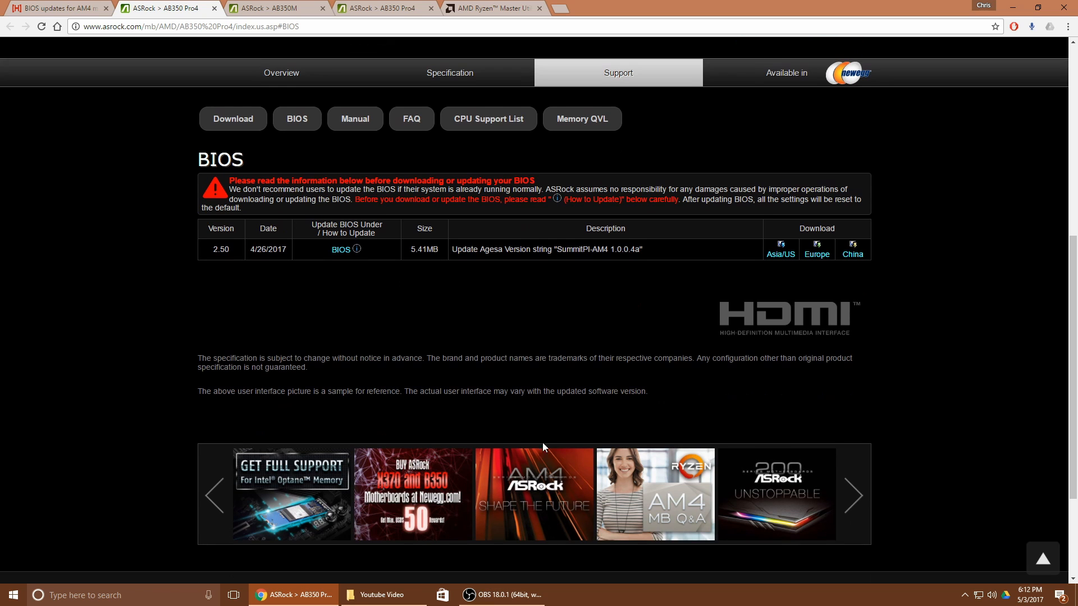
mouse_move(926, 448)
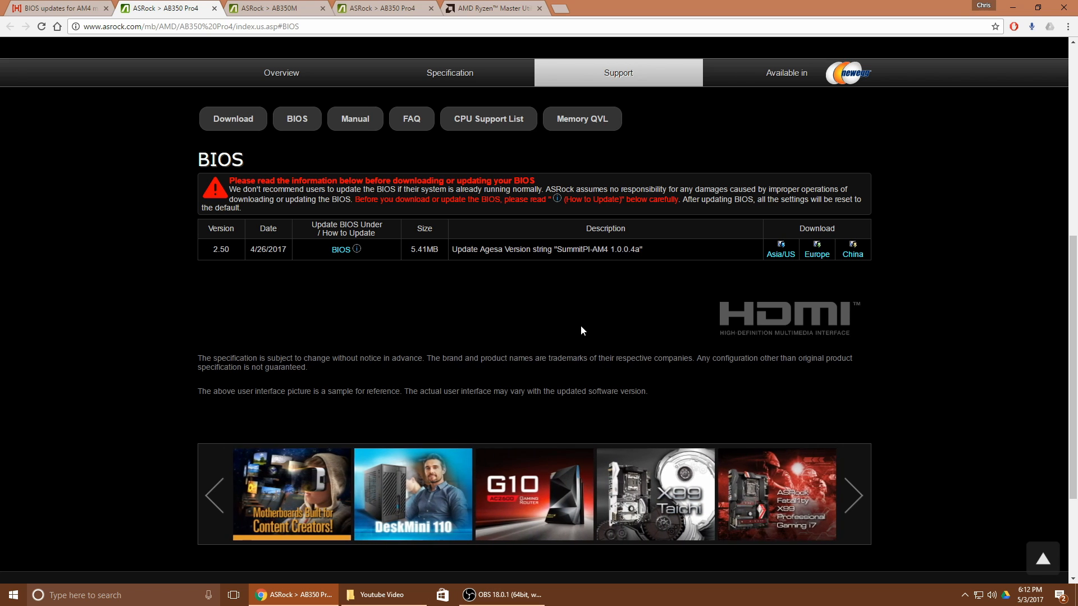
mouse_move(569, 323)
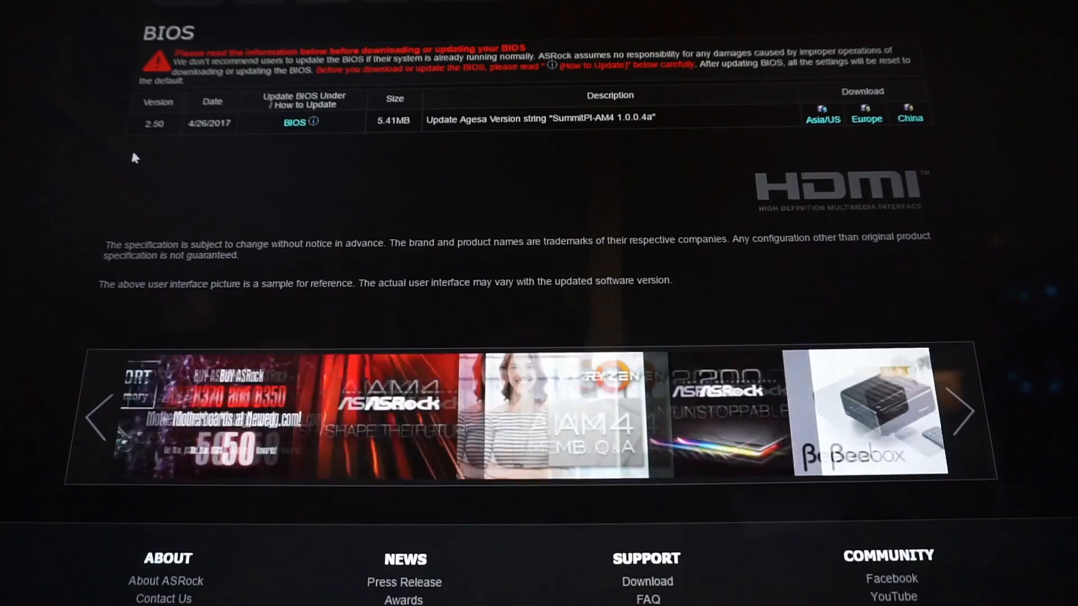
Step: Finish reviewing the 2.50 download entry and reboot into ASRock UEFI setup reporting P2.20
click(963, 411)
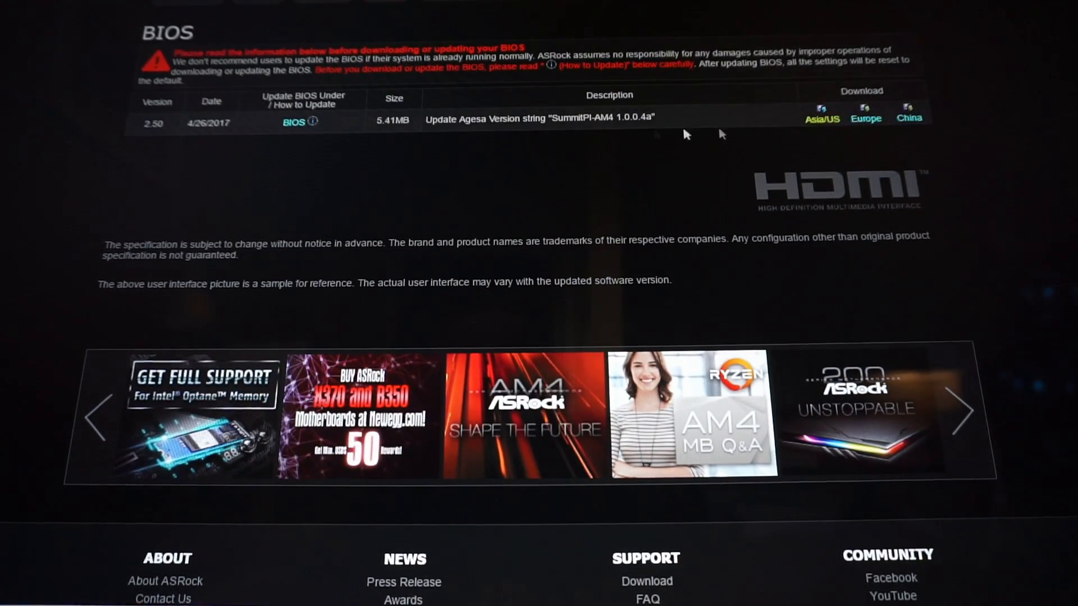
click(962, 412)
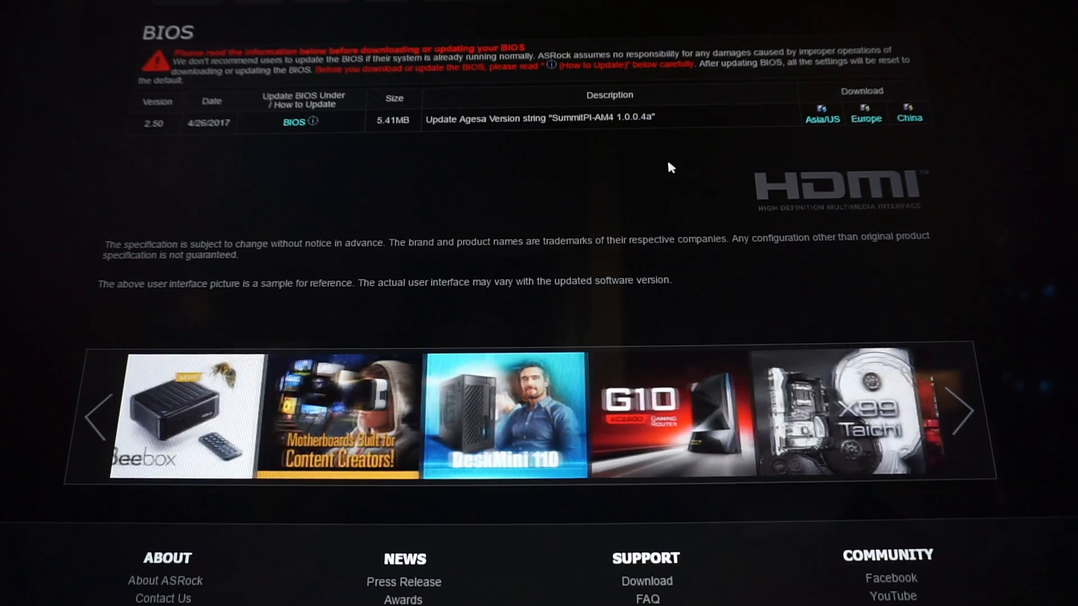
click(962, 411)
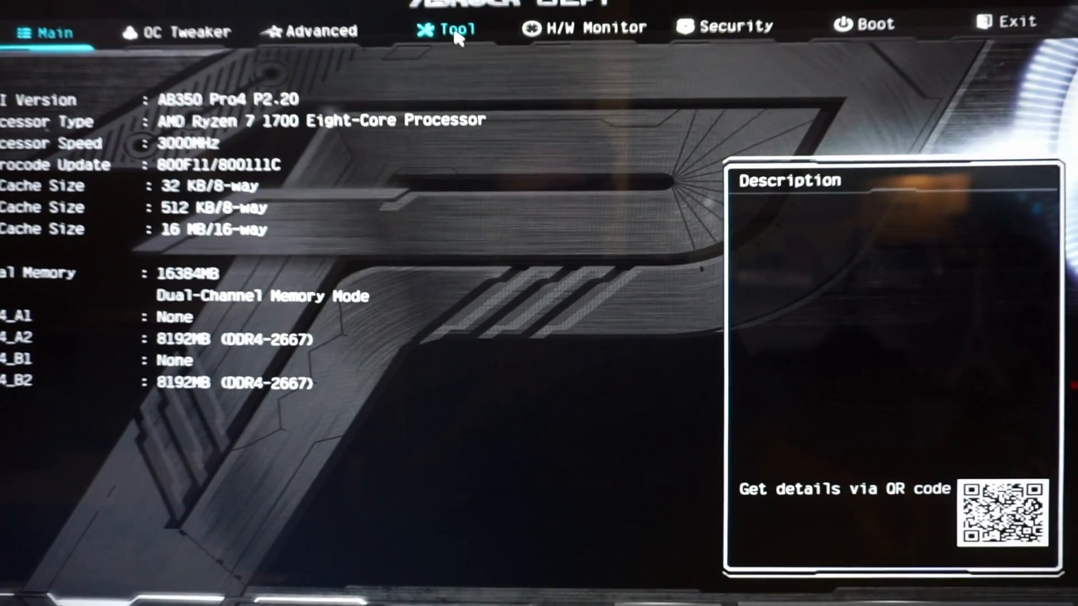
Step: Go to the UEFI Tool section with Instant Flash, Internet Flash and Network Configuration
click(447, 27)
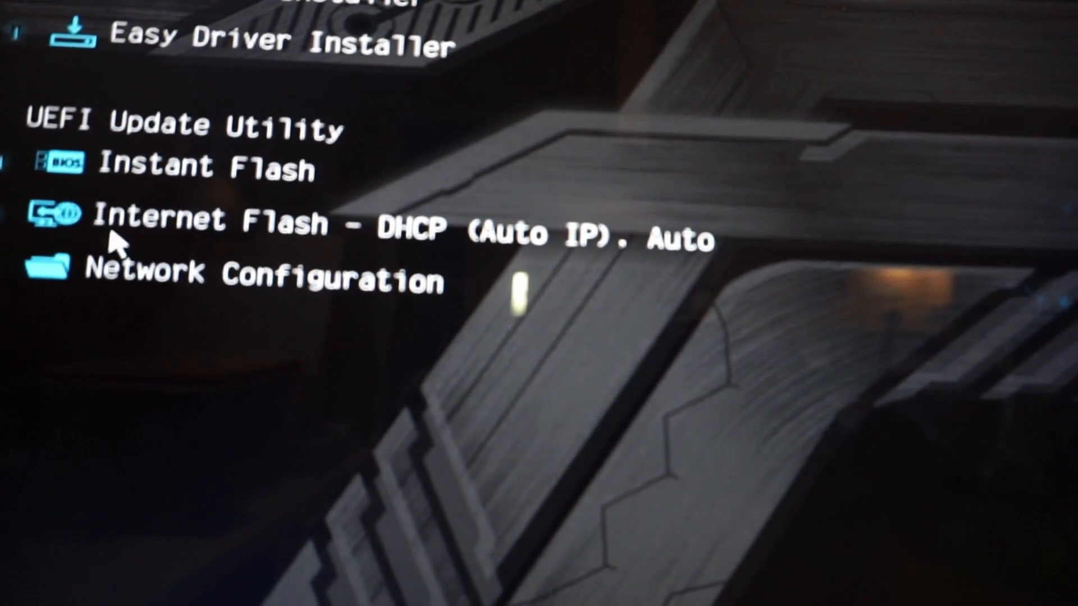
mouse_move(357, 247)
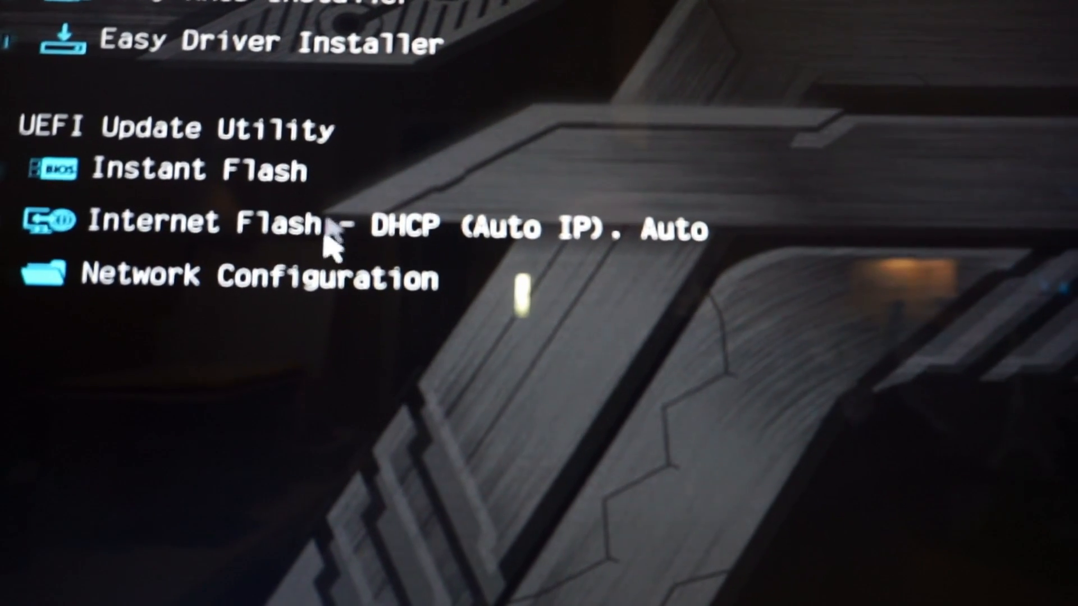
mouse_move(240, 237)
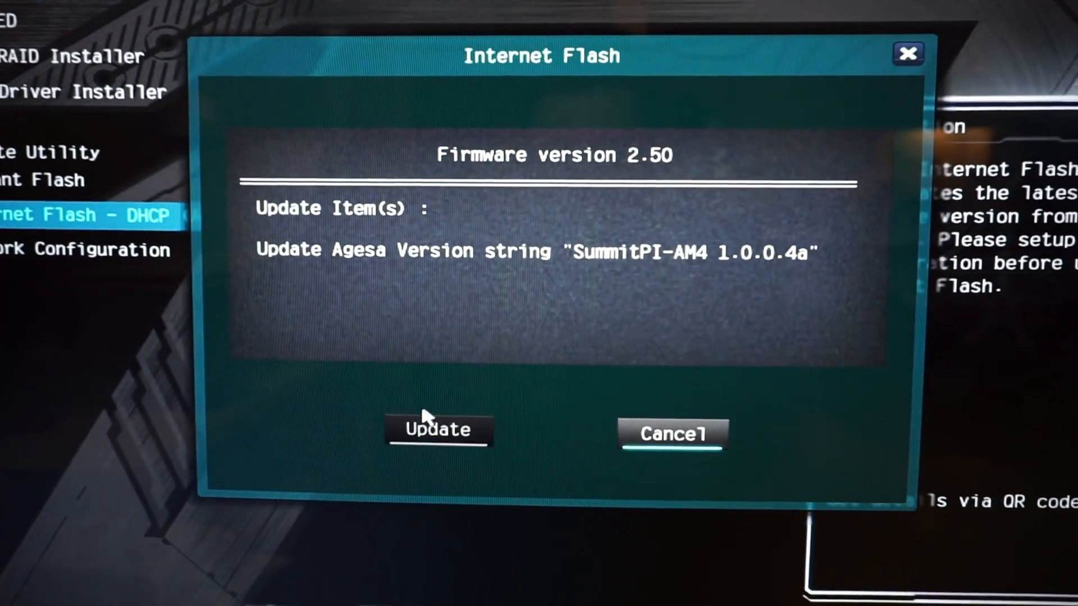
Step: Start the Internet Flash update so firmware 2.50 is programmed successfully
click(439, 429)
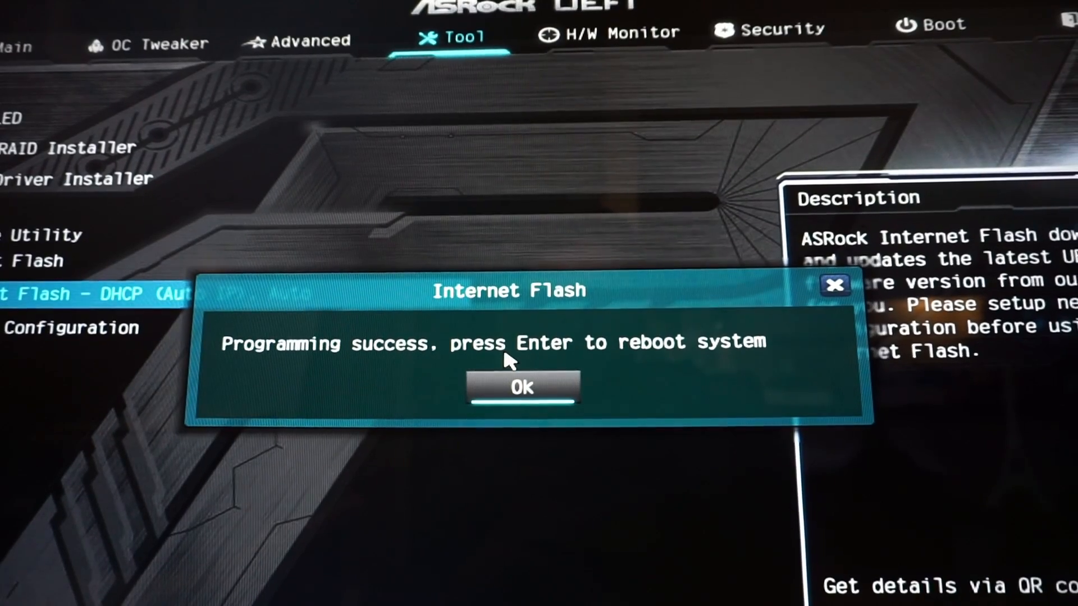
mouse_move(728, 363)
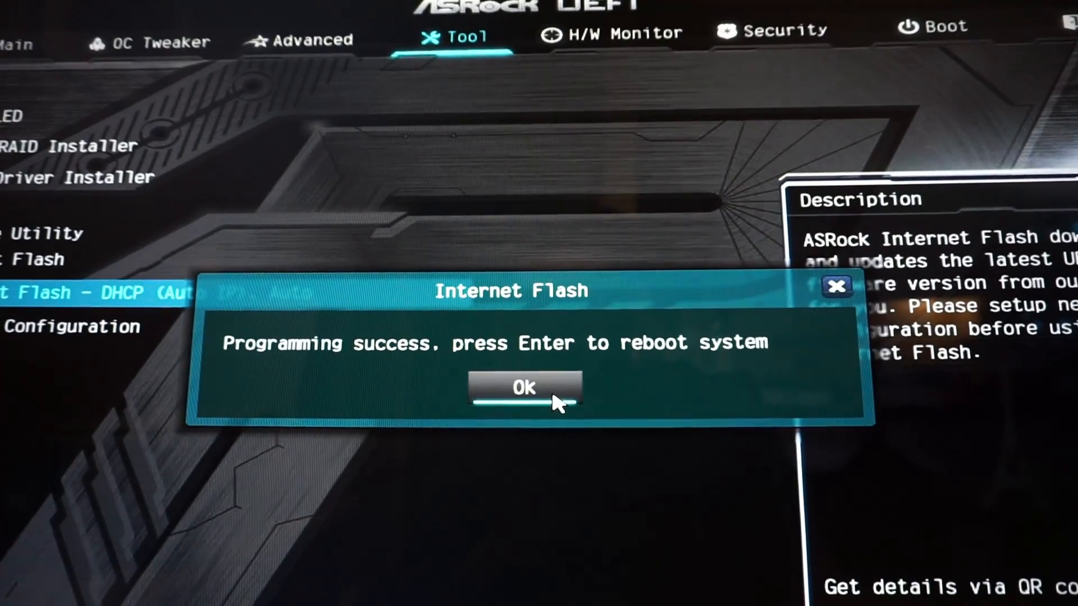
Step: Confirm the reboot so the Main screen reports UEFI version AB350 Pro4 P2.50
click(524, 387)
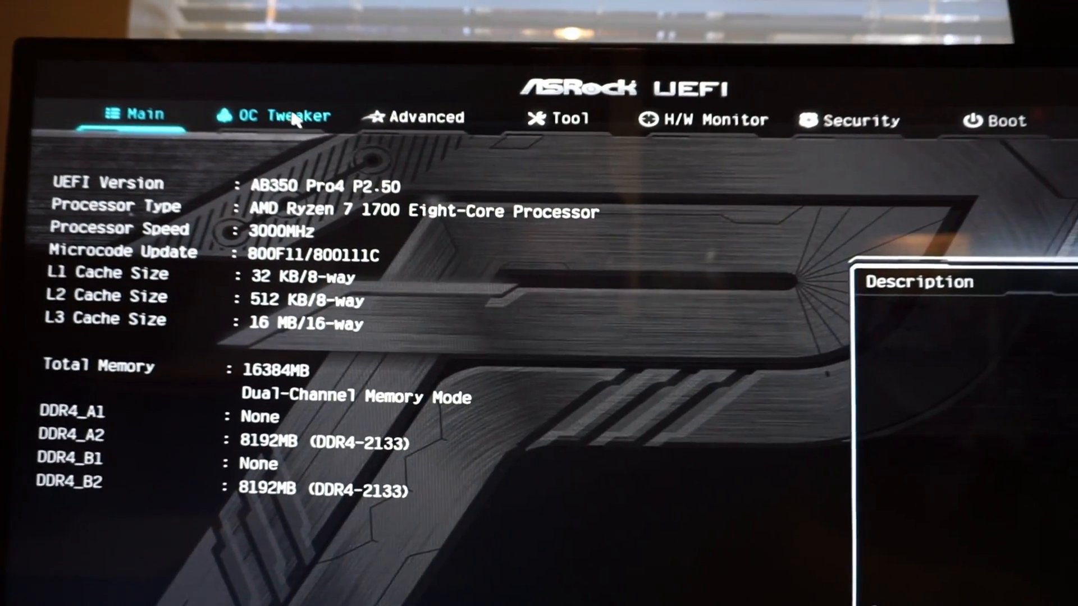
Step: Leave UEFI setup for the desktop, where Chrome shows the Twitch Prime NBA 2K17 loot post
click(276, 117)
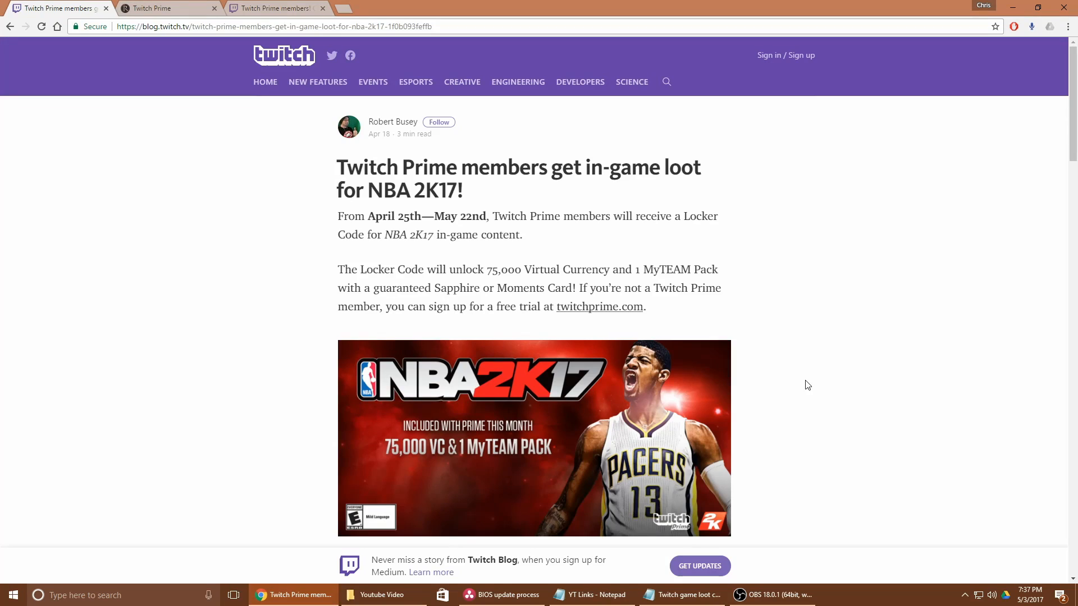
mouse_move(902, 319)
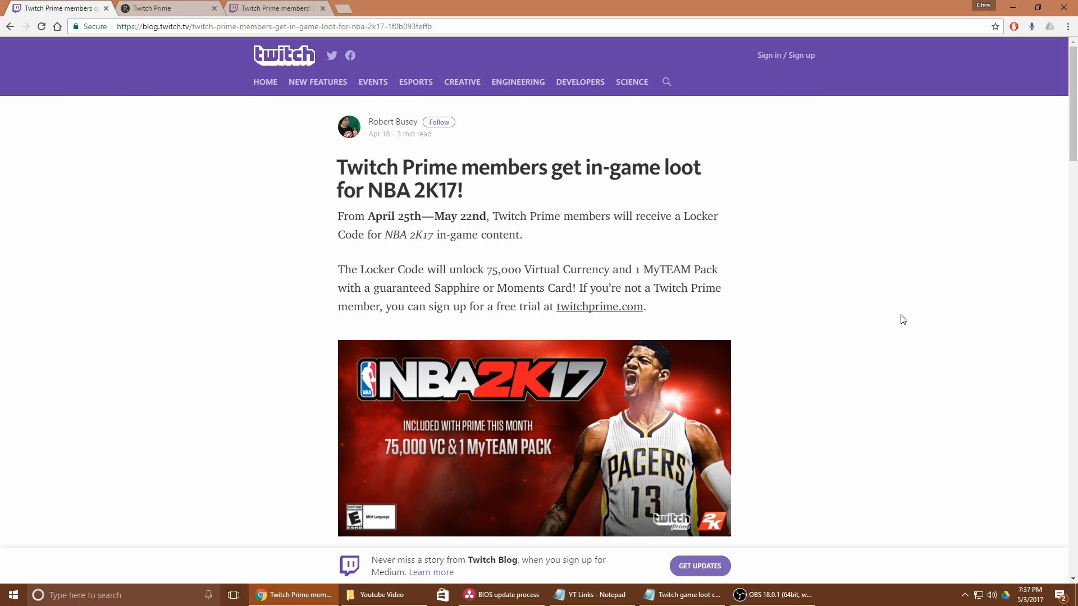
mouse_move(400, 199)
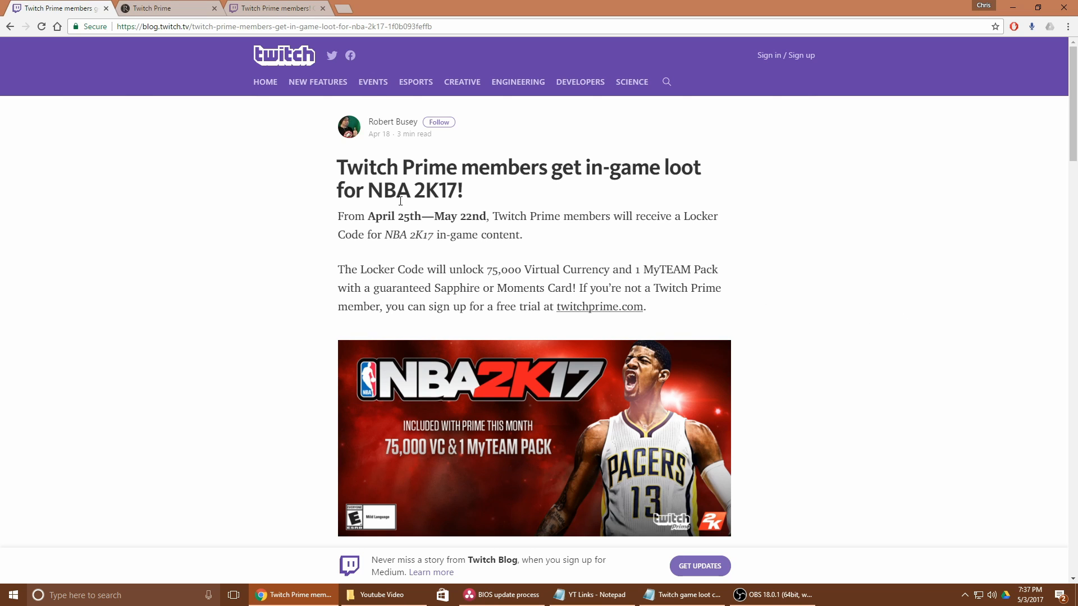
mouse_move(357, 255)
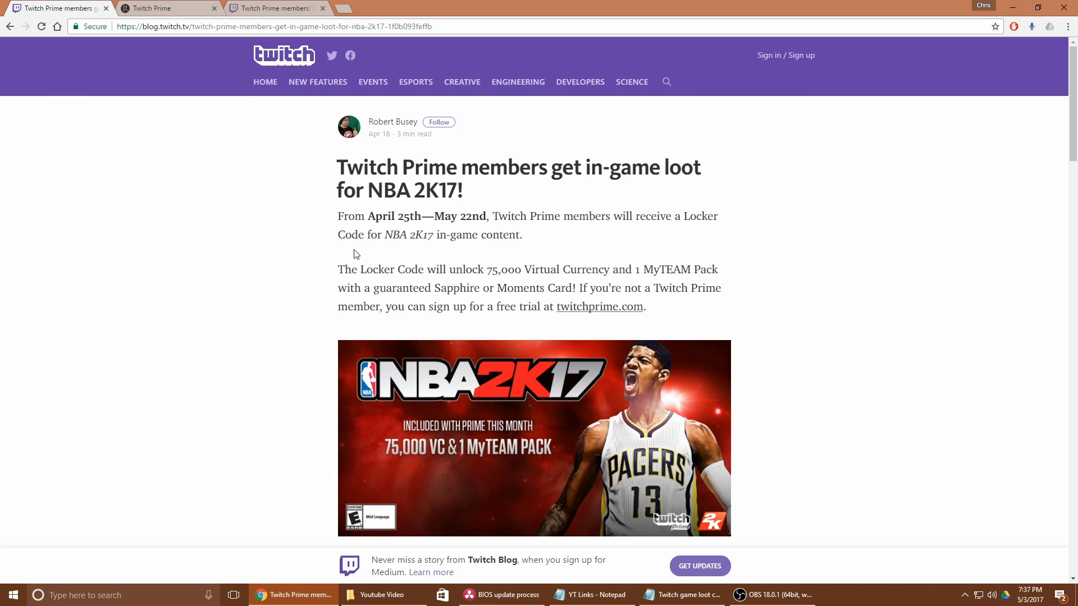
Step: Read down the NBA 2K17 and RuneScape Twitch Prime posts, landing on the Star Wars: The Old Republic loot article
scroll(down, 3)
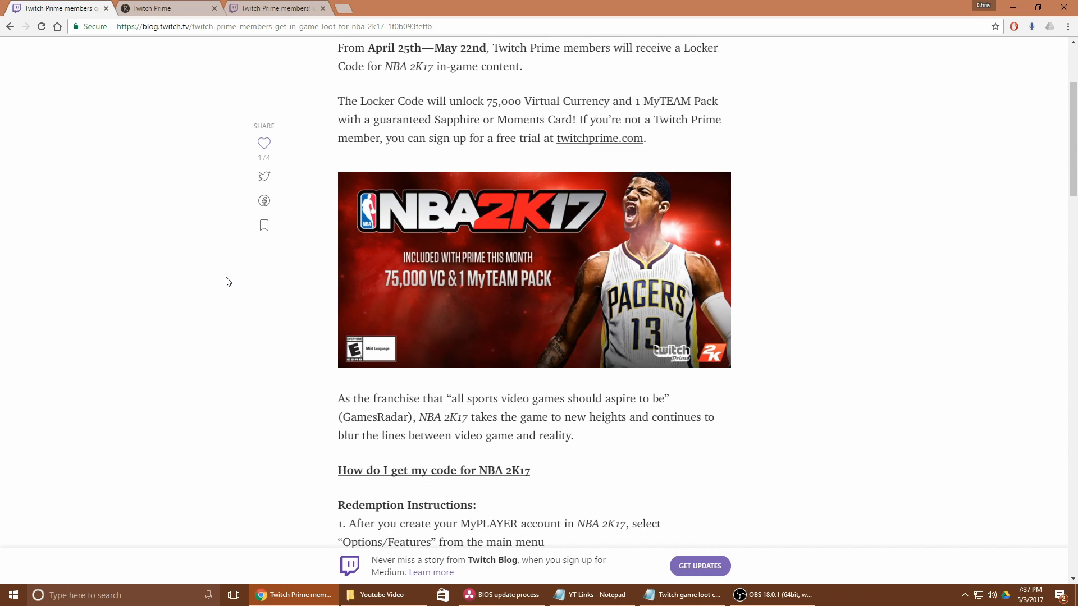
scroll(down, 3)
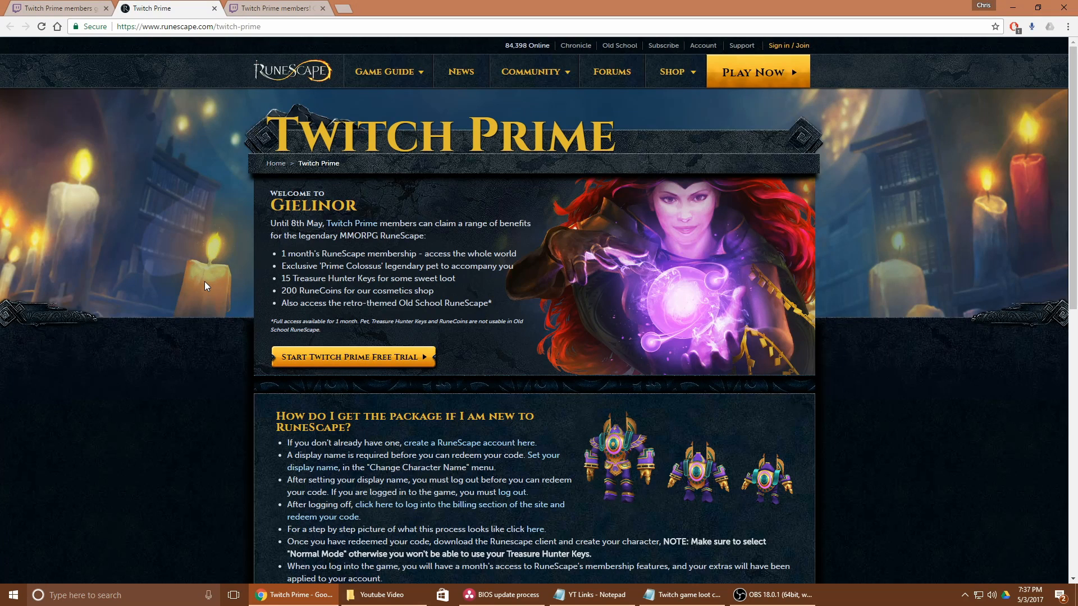
scroll(down, 3)
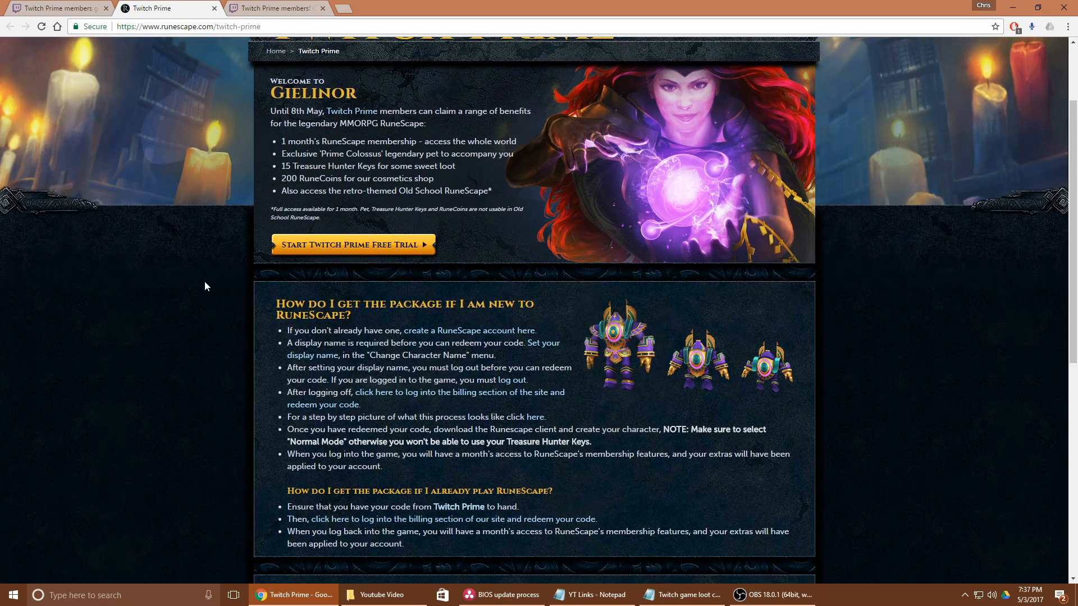
scroll(down, 3)
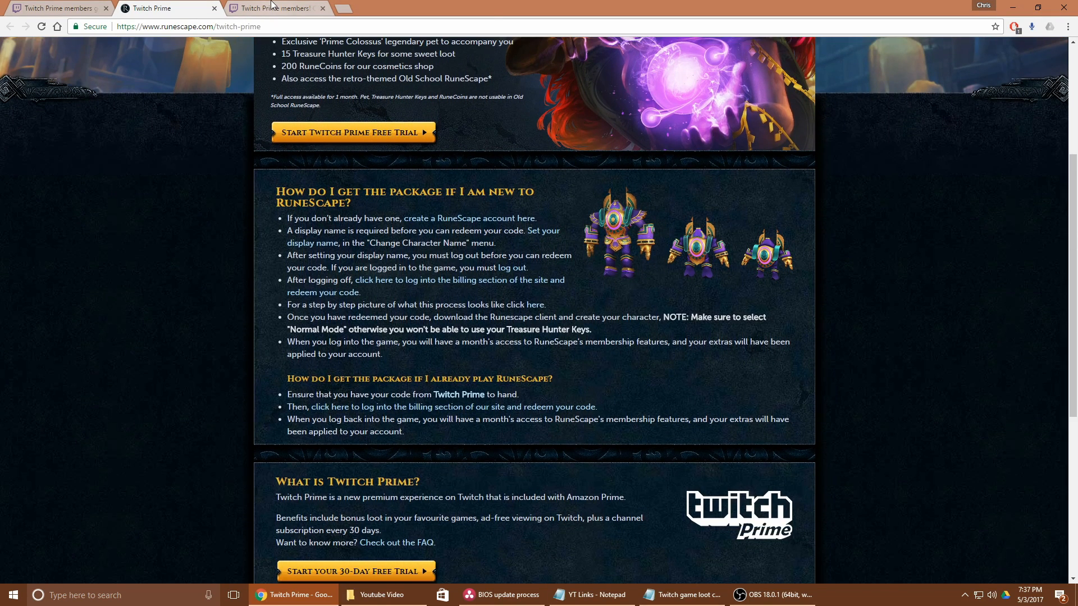
click(275, 8)
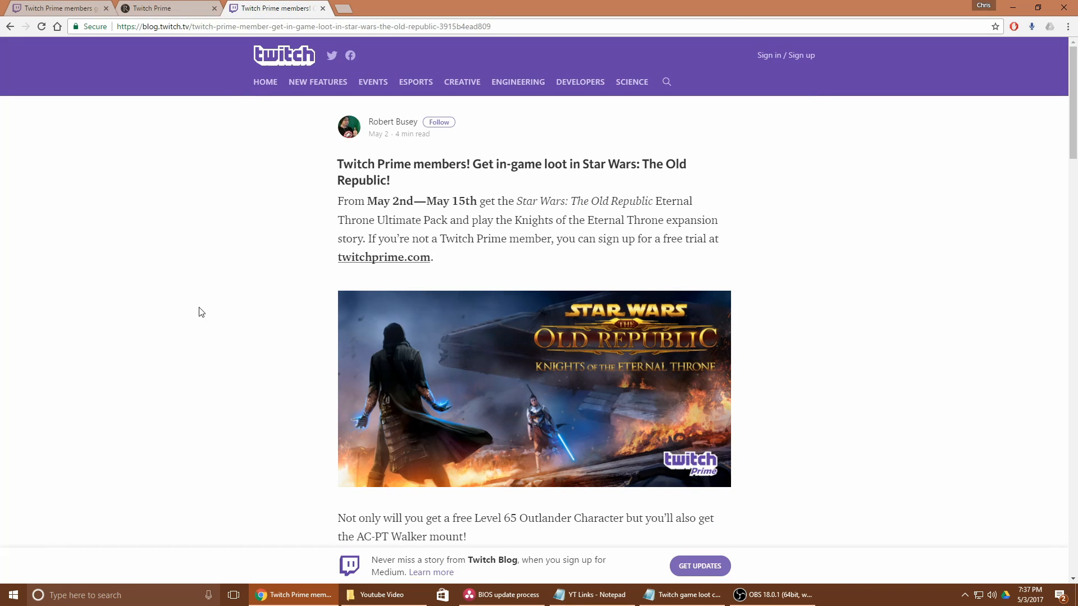
scroll(down, 3)
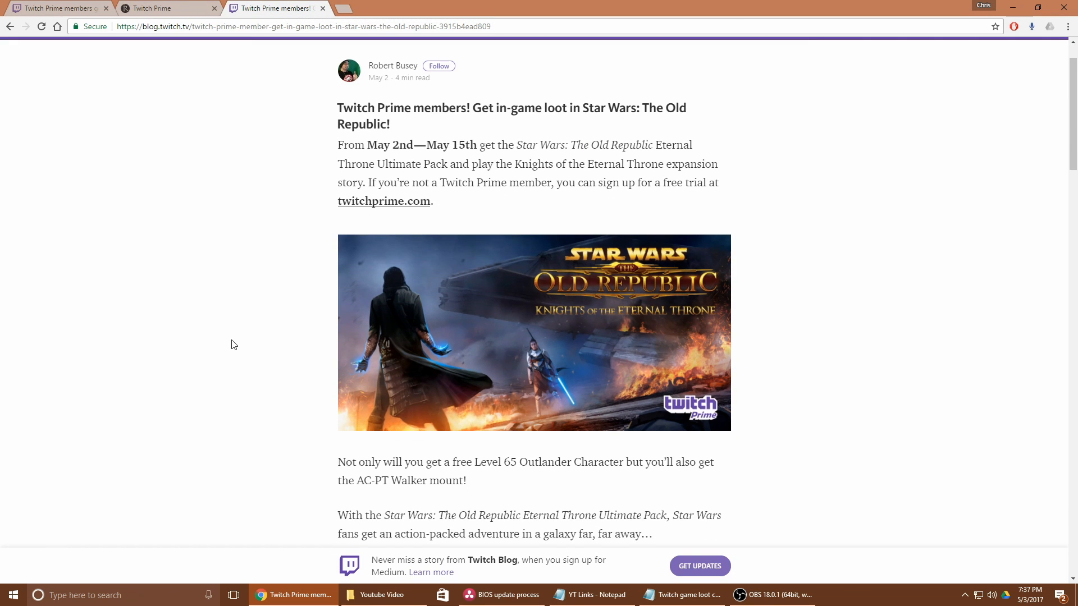